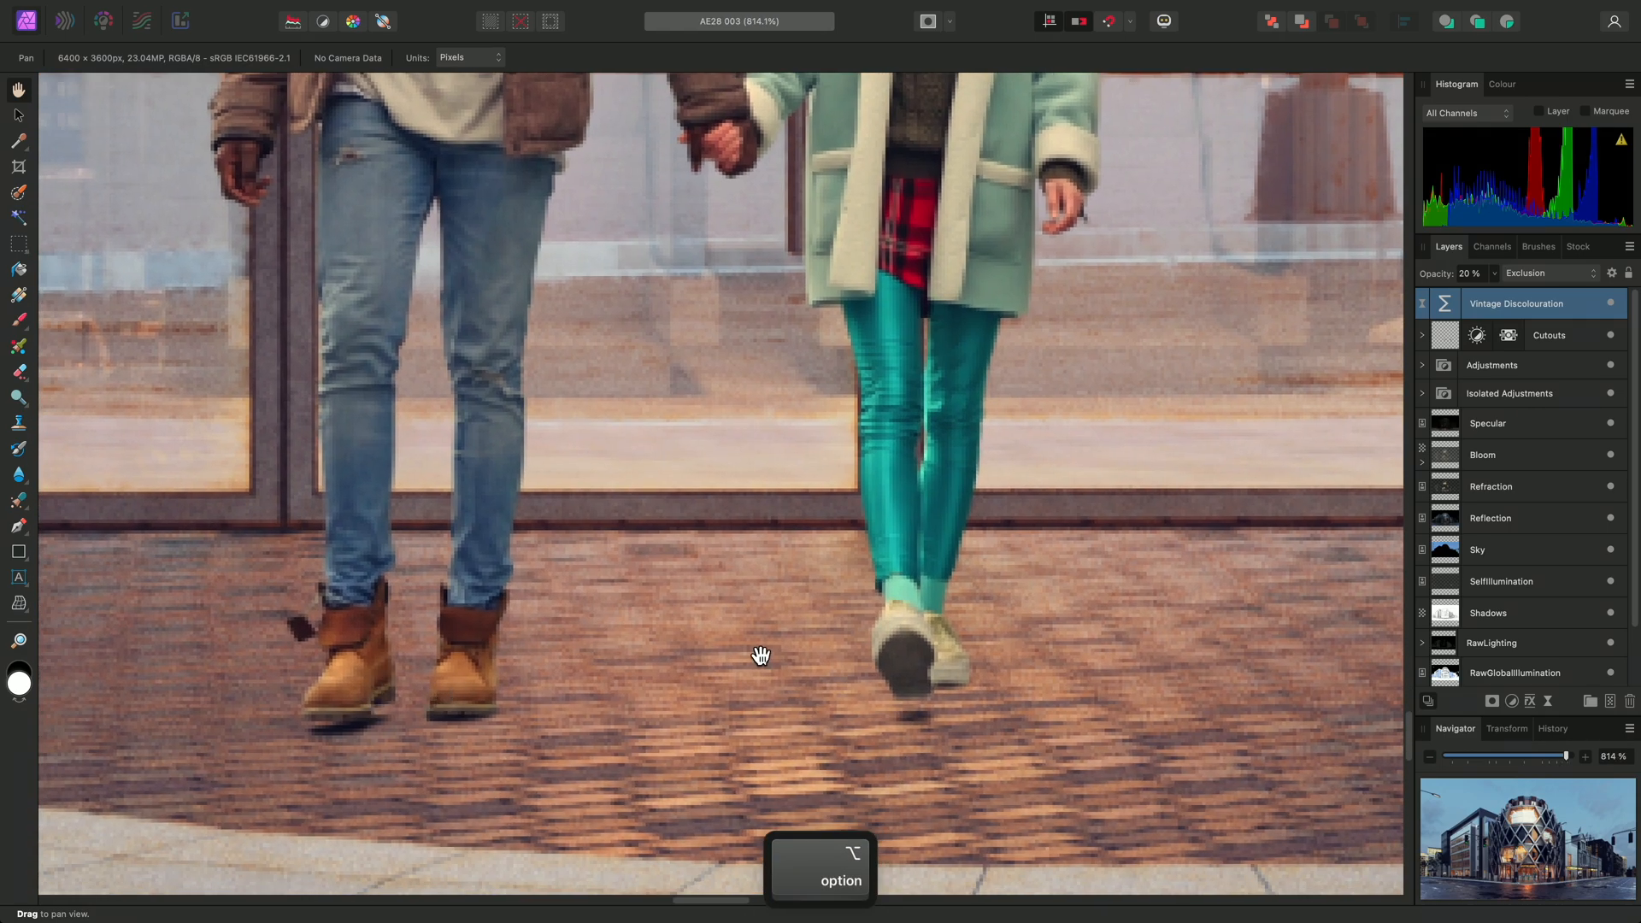
Pan over the man's feet and expand the Cutouts group to show the walking-figure layers.
{"action": "left_click_drag", "start_coordinate": [761, 656], "coordinate": [539, 570]}
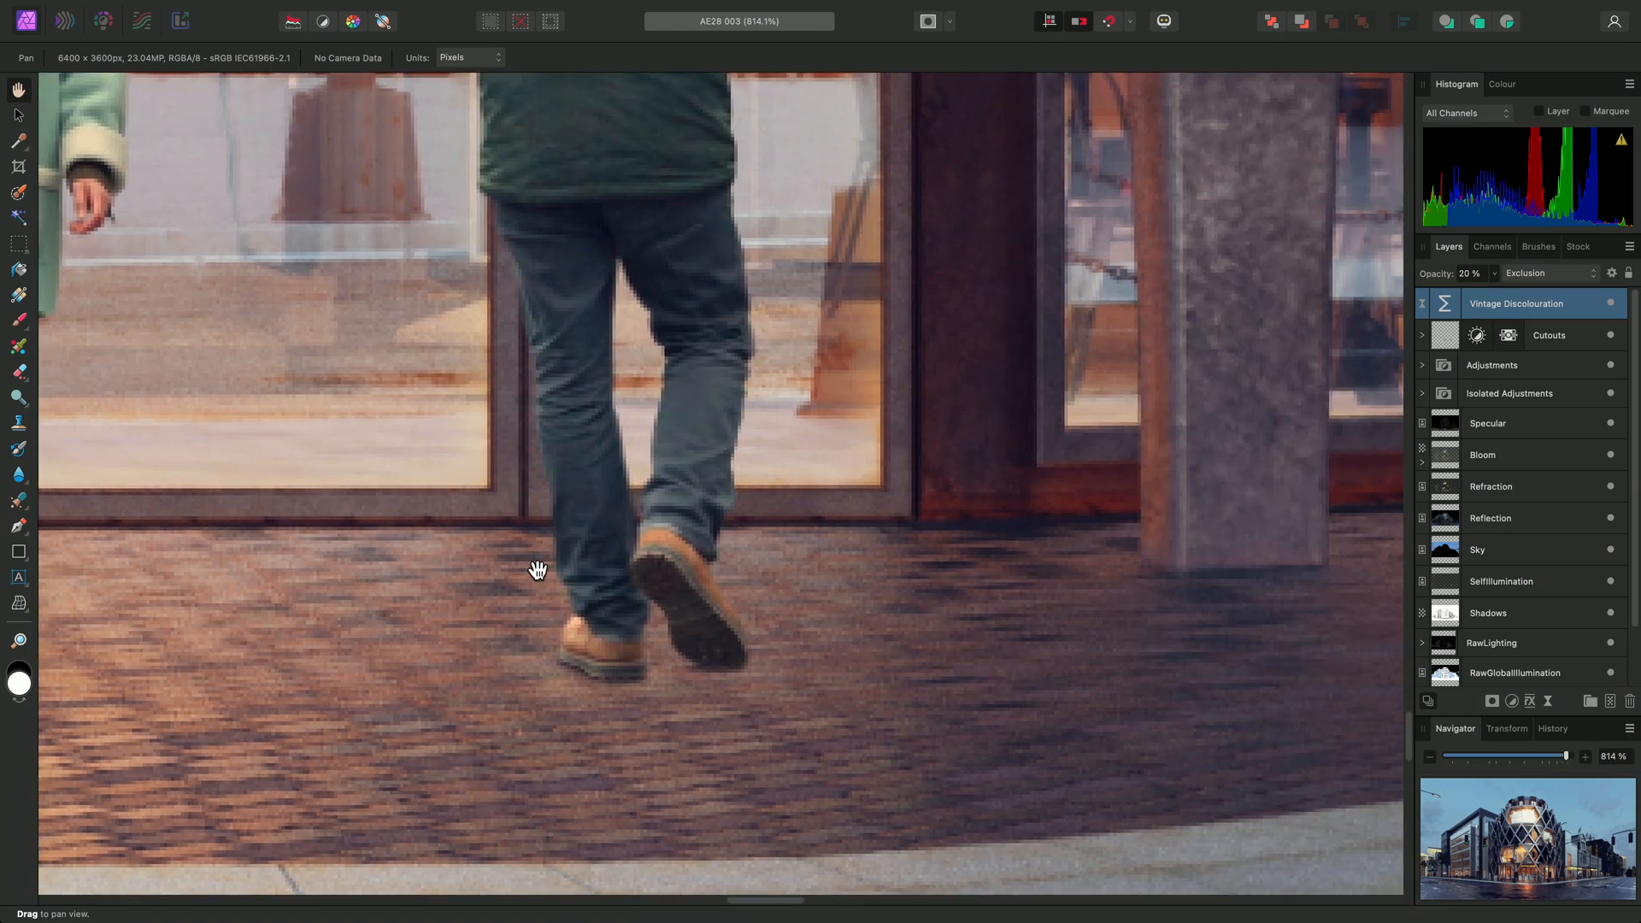
{"action": "left_click", "coordinate": [1421, 335]}
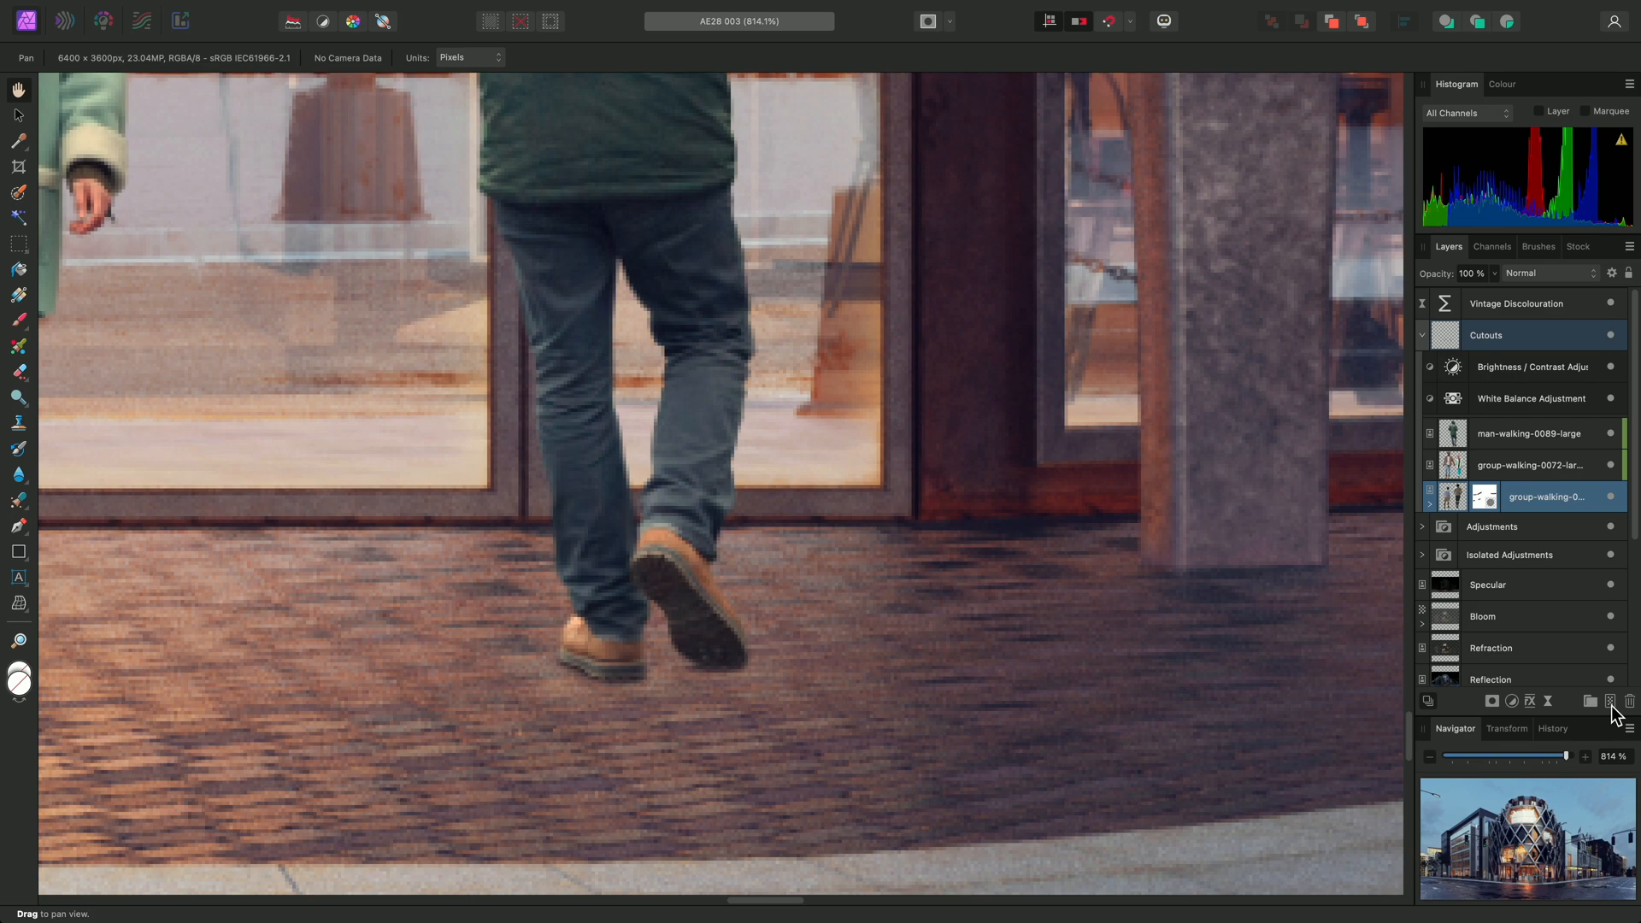
Add a new pixel layer among the walking-group cutouts and name it 'Shadows'.
{"action": "left_click", "coordinate": [1629, 700]}
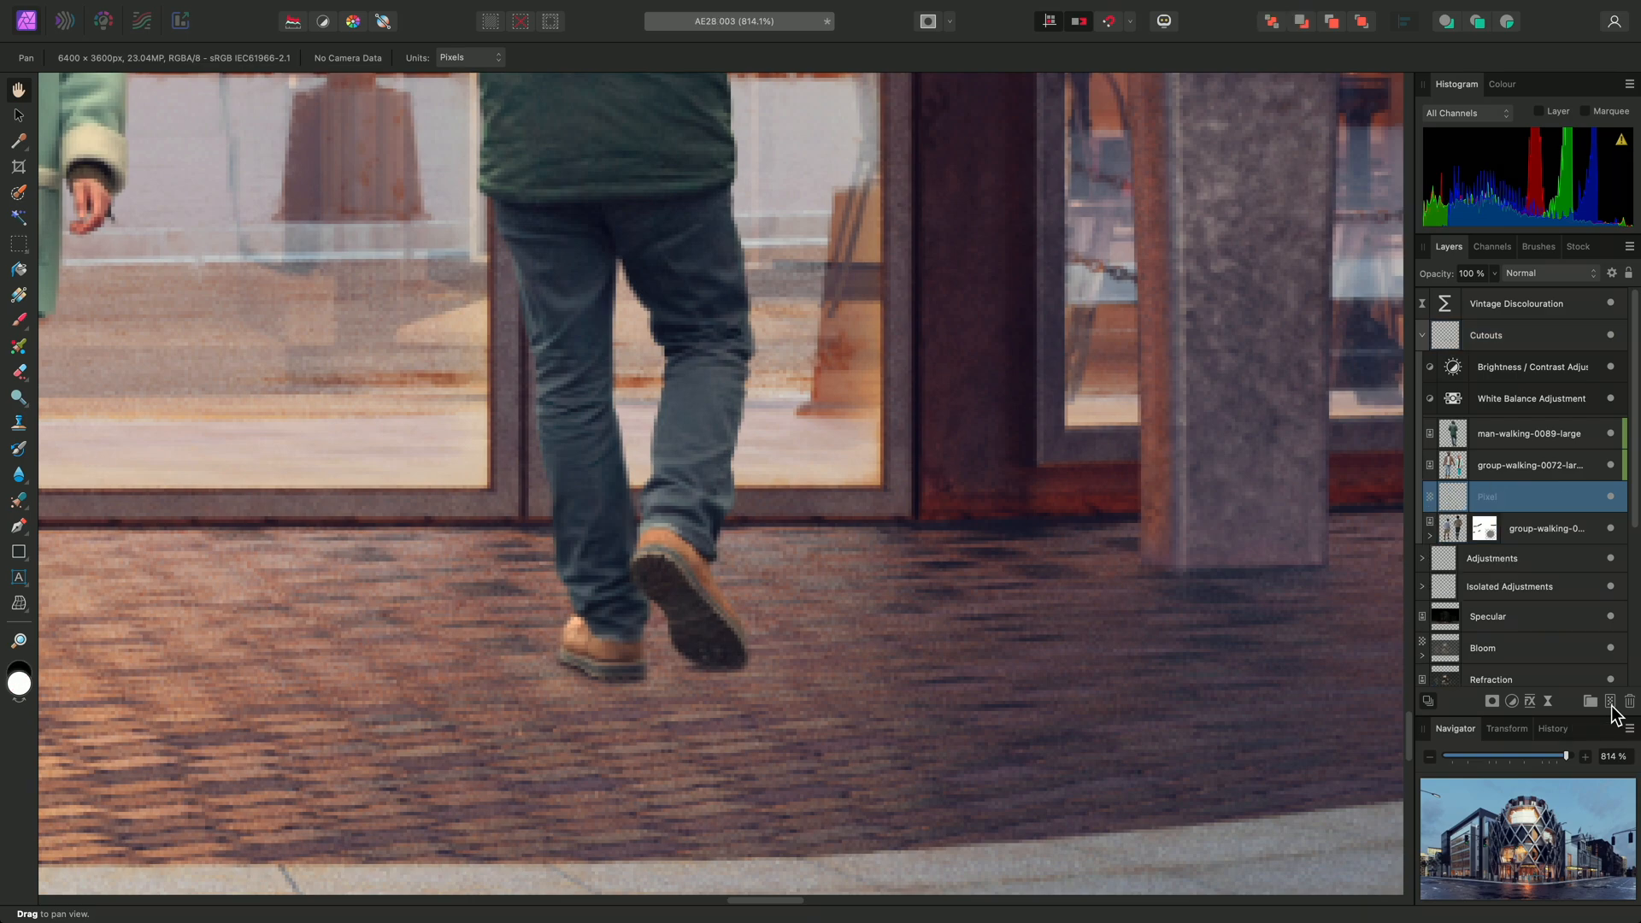
{"action": "double_click", "coordinate": [1517, 496]}
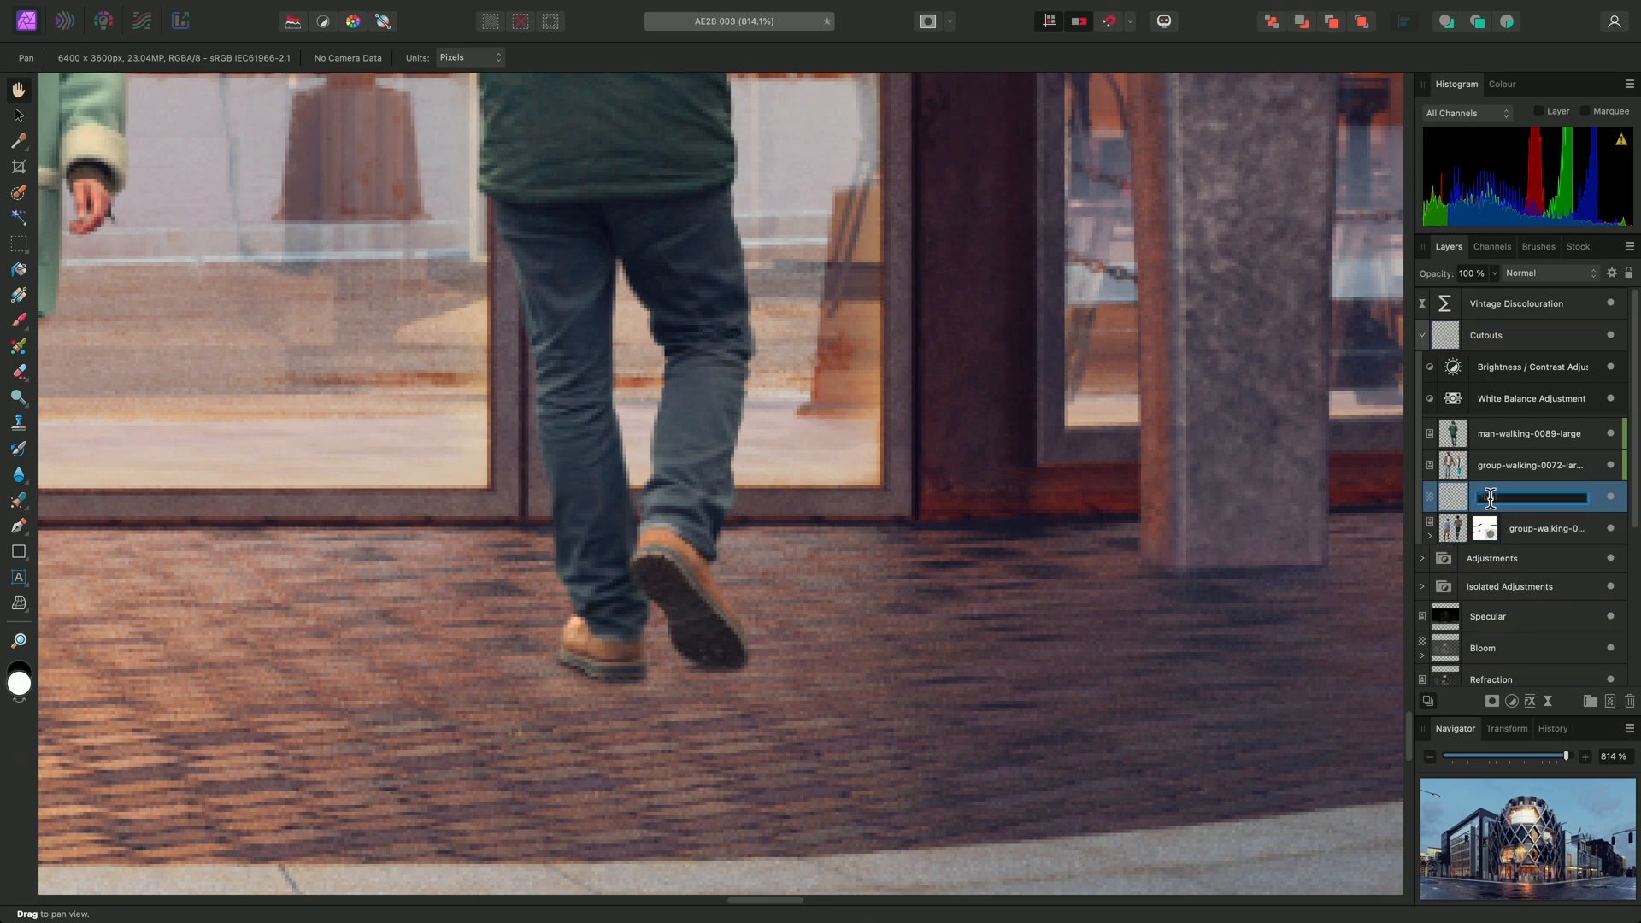
{"action": "type", "text": "Shadow"}
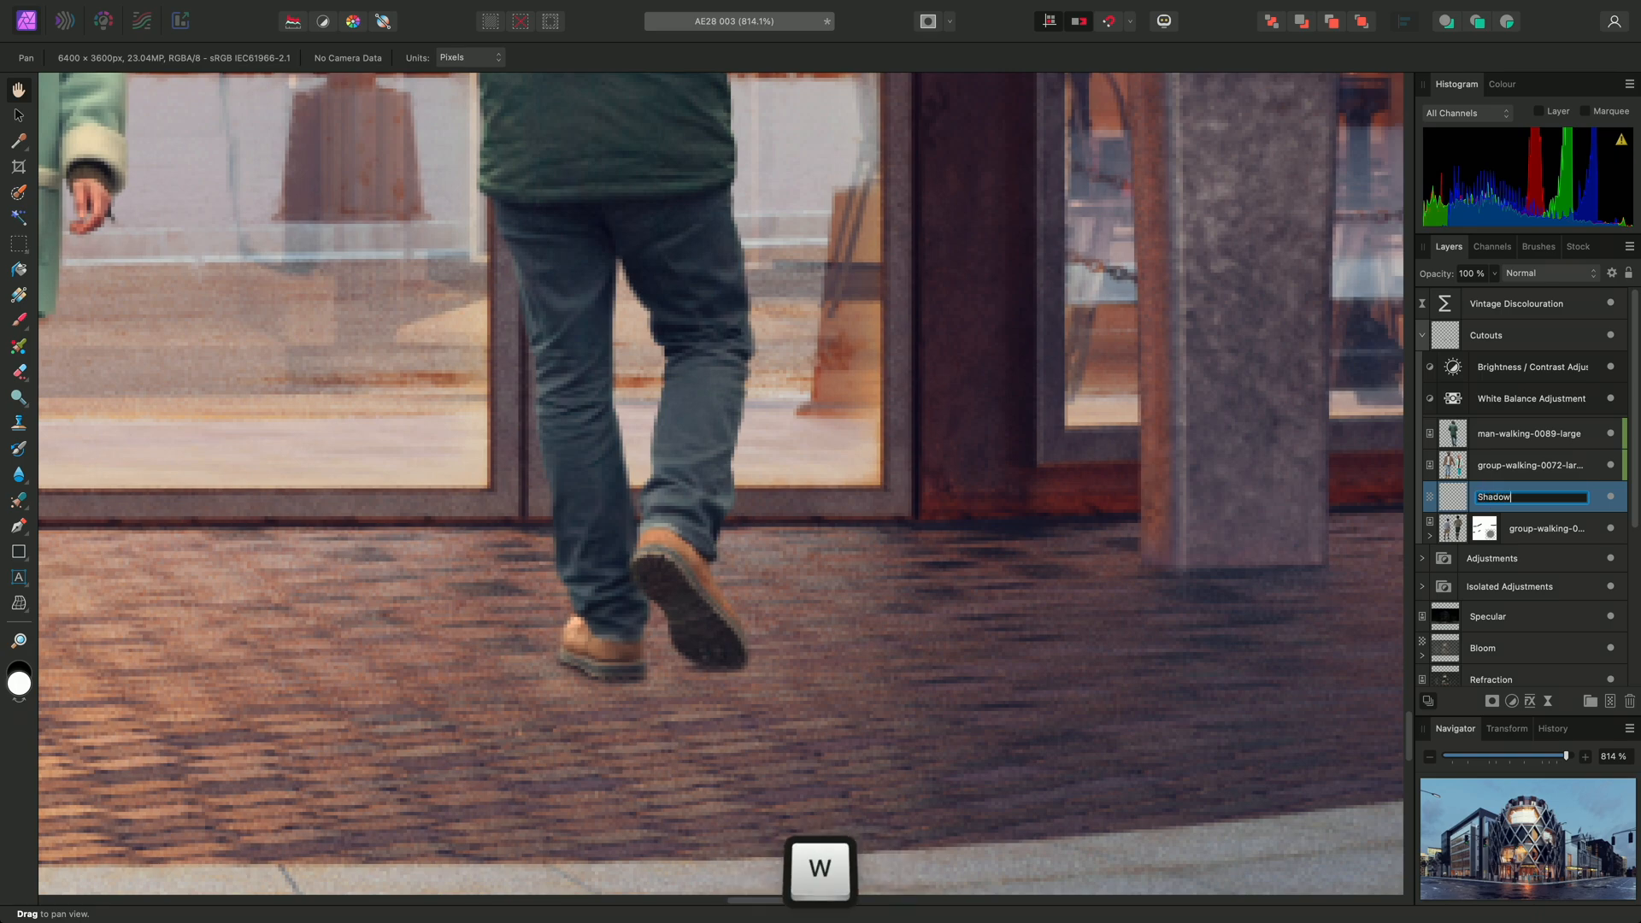
{"action": "key", "text": "Return"}
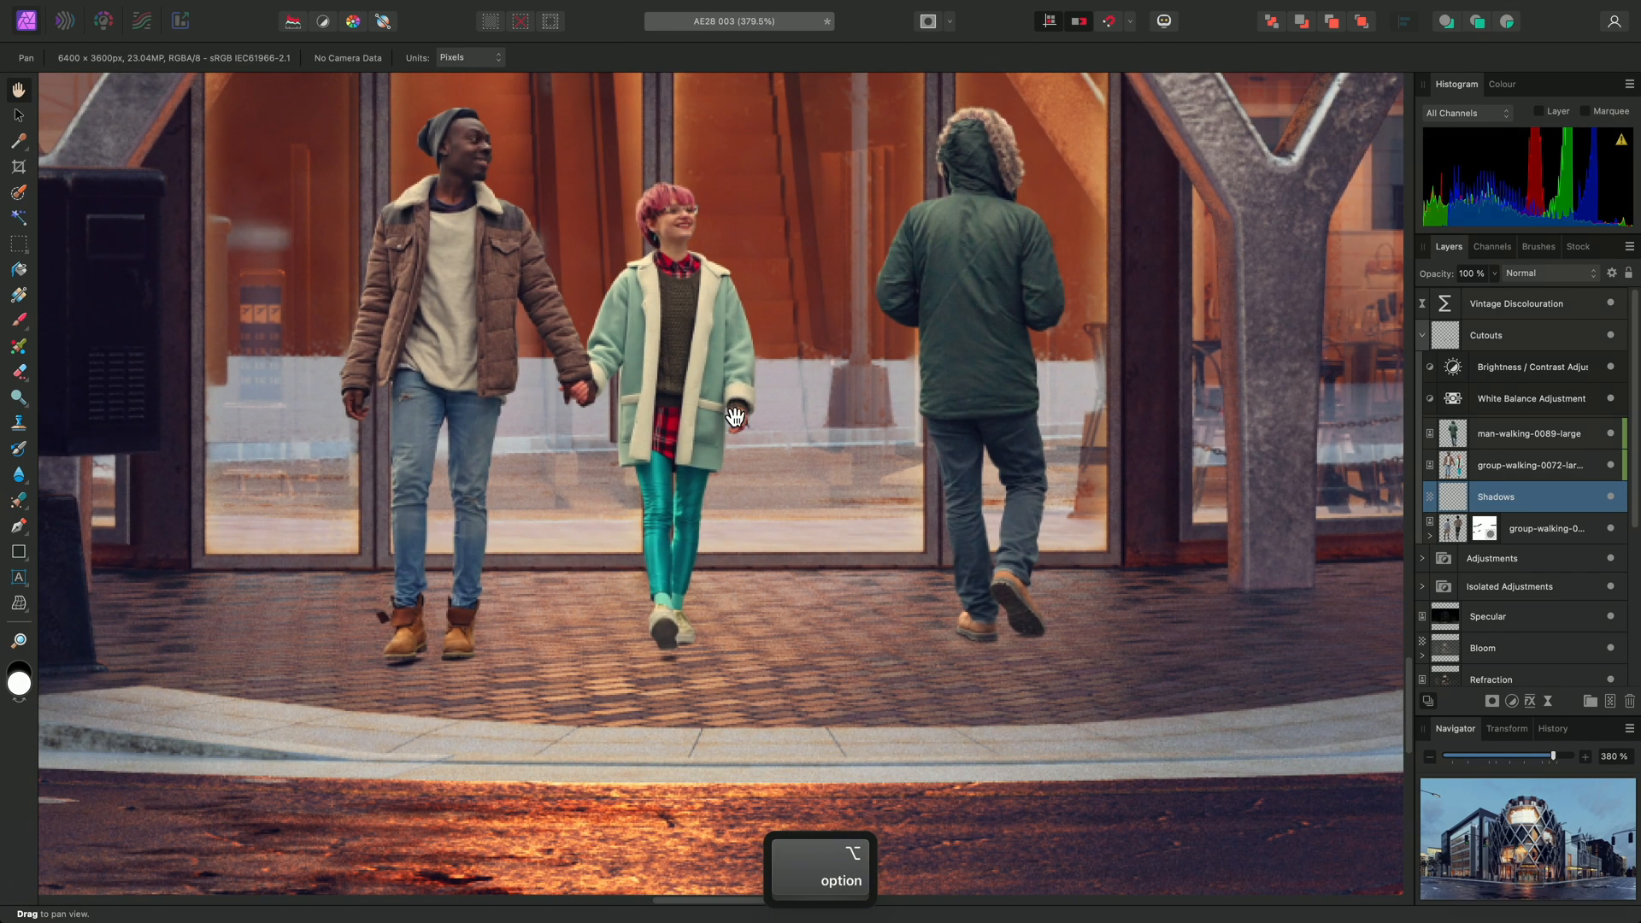
Pan the view to frame all three walking figures above the paving.
{"action": "left_click_drag", "start_coordinate": [737, 414], "coordinate": [873, 461]}
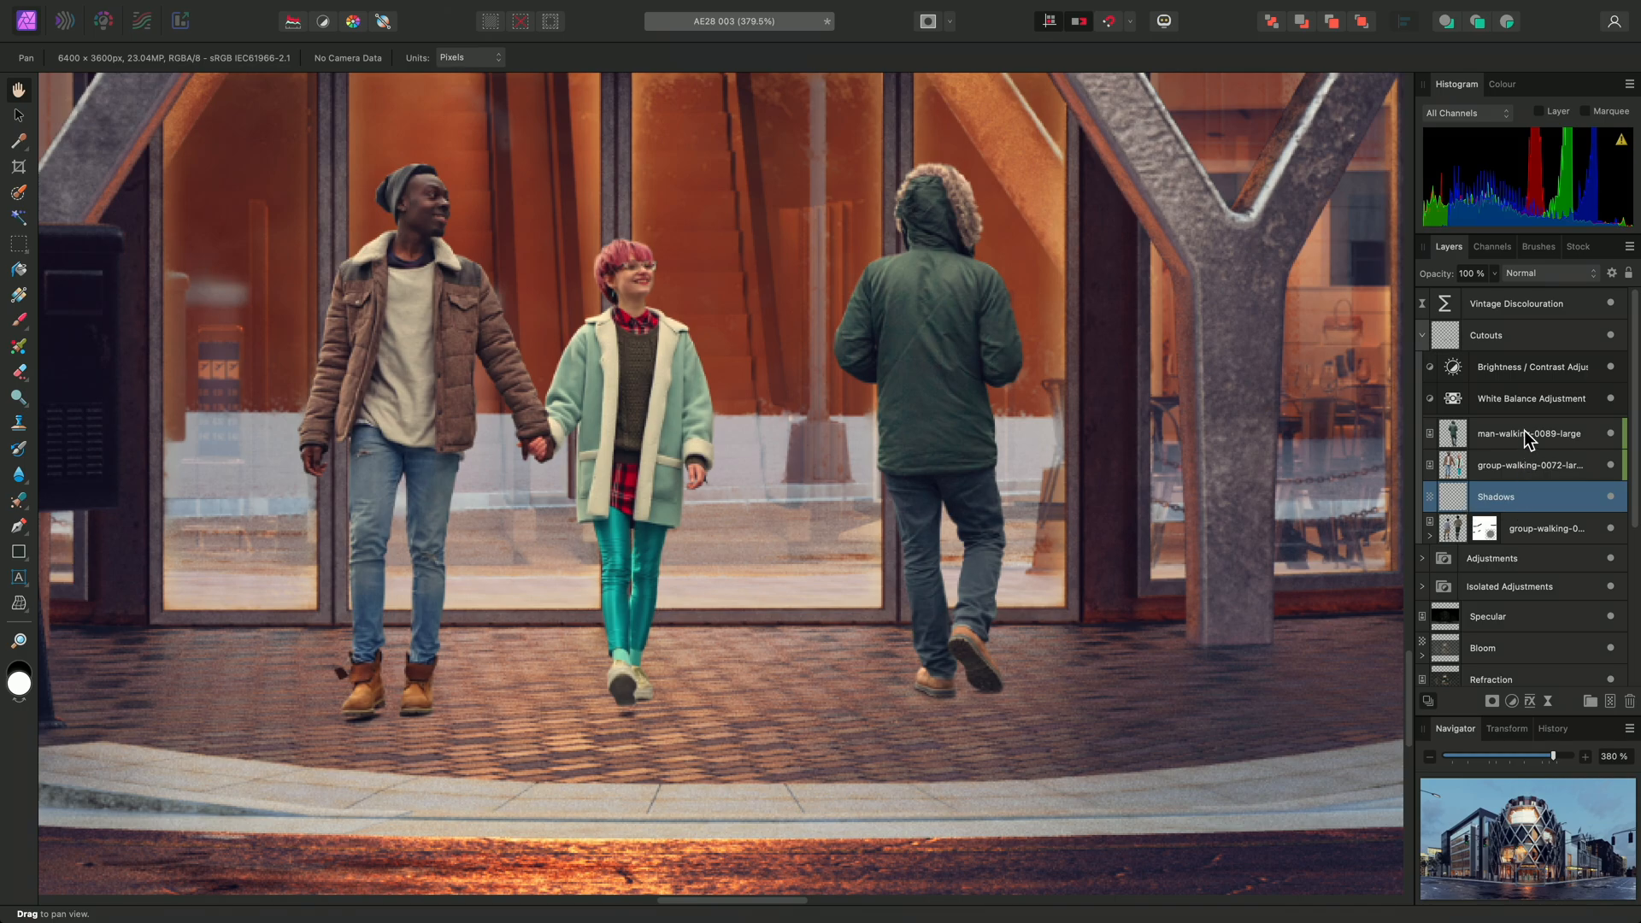
{"action": "mouse_move", "coordinate": [865, 600]}
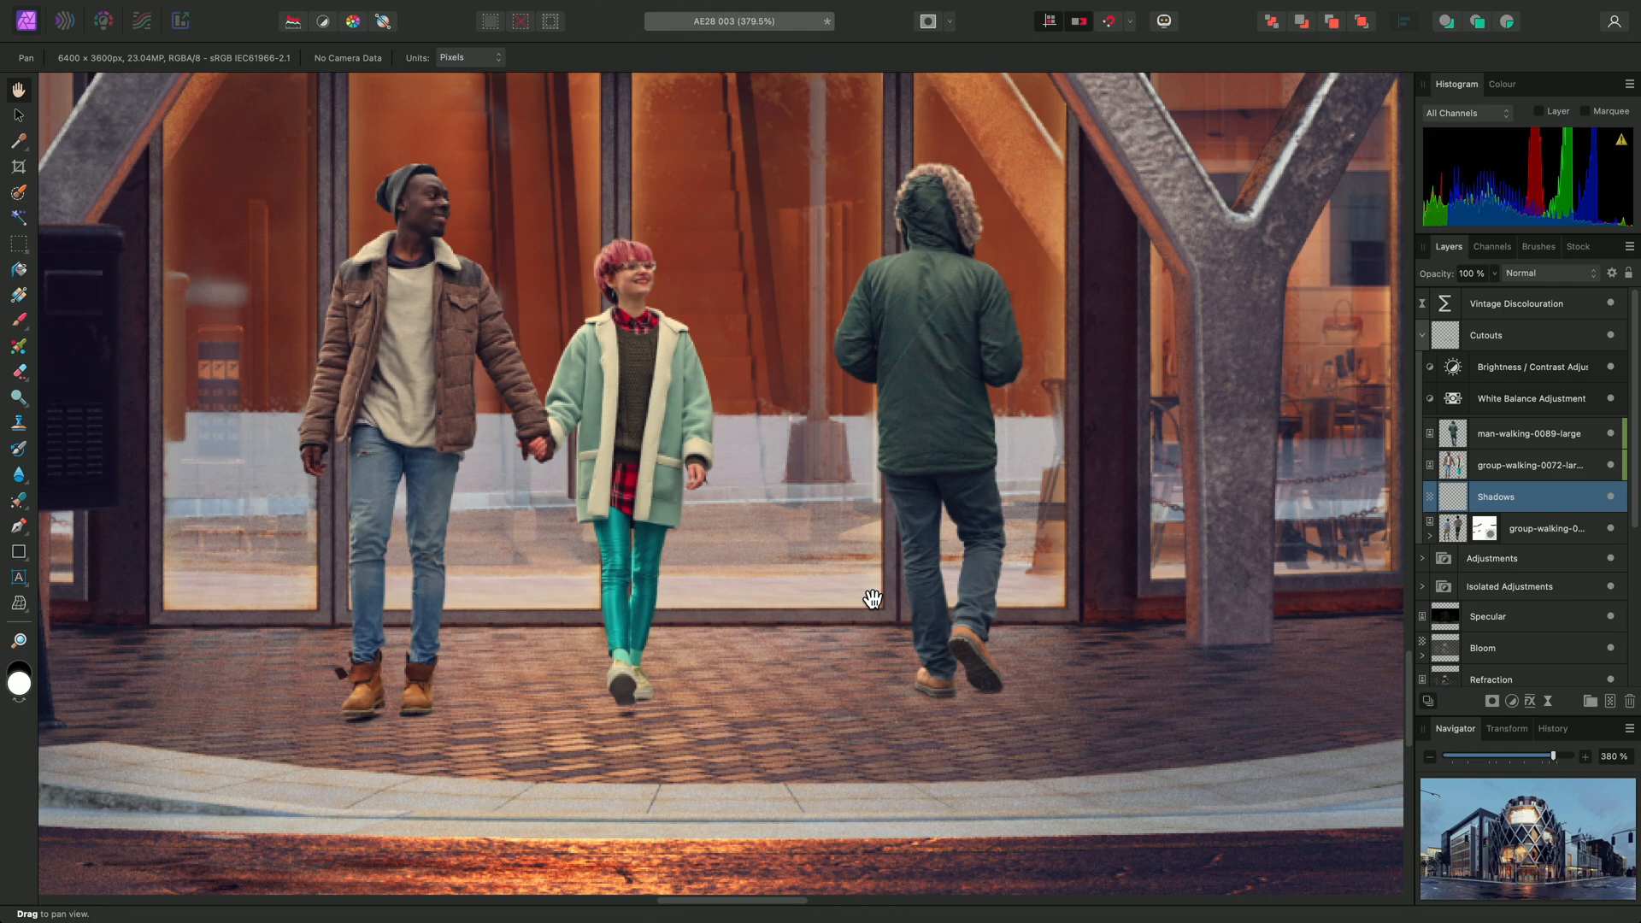
{"action": "mouse_move", "coordinate": [837, 587]}
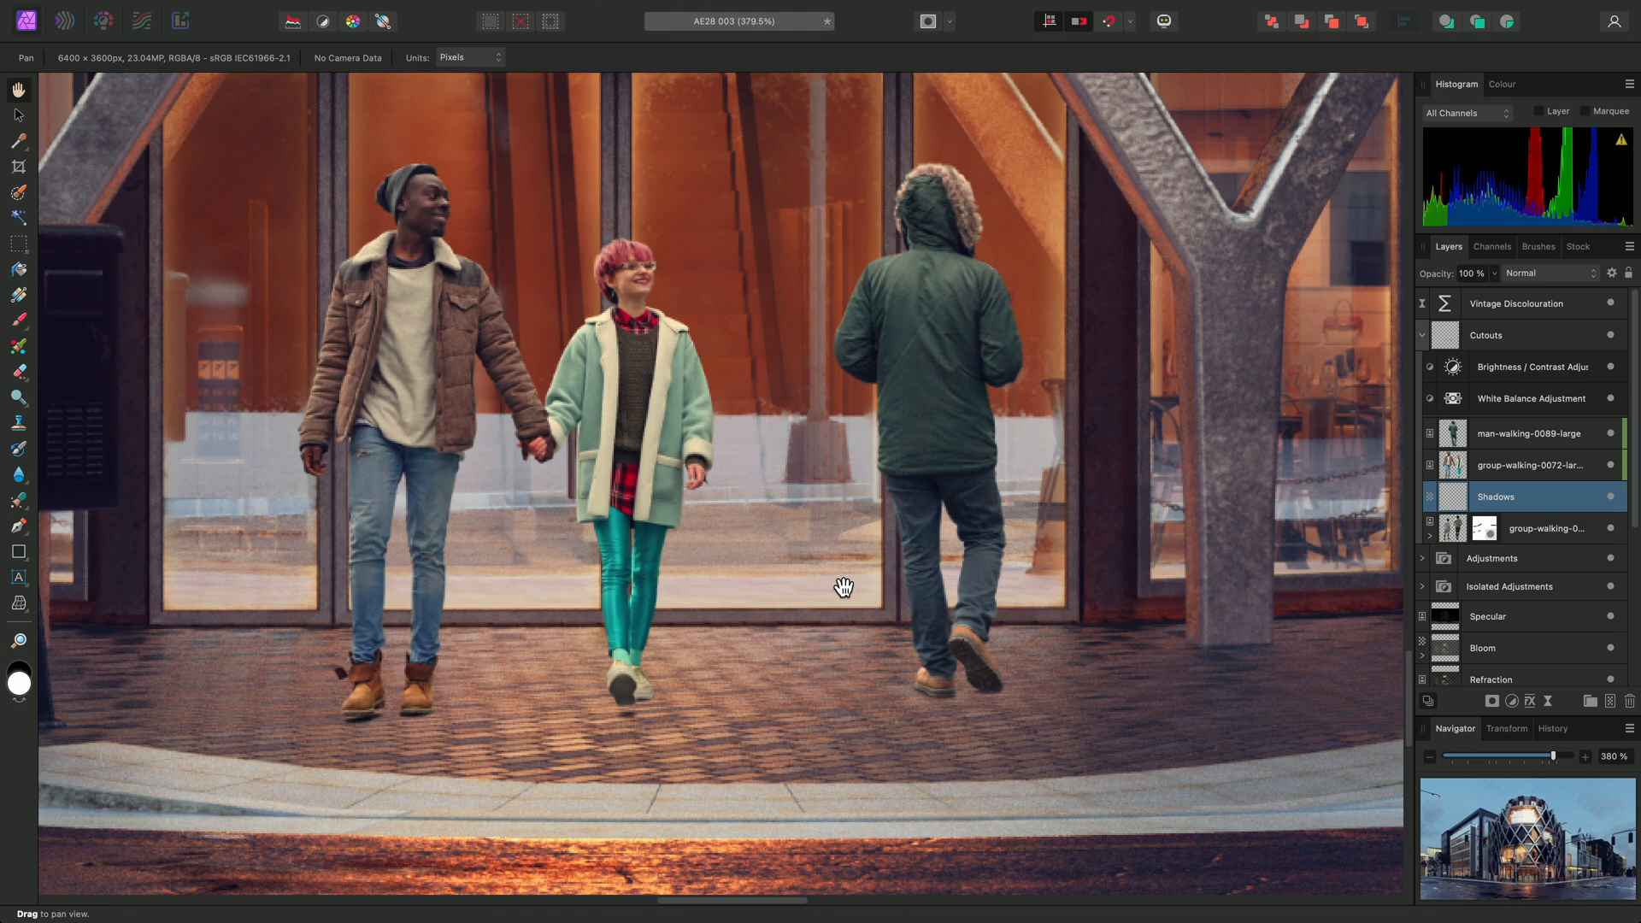
{"action": "mouse_move", "coordinate": [39, 374]}
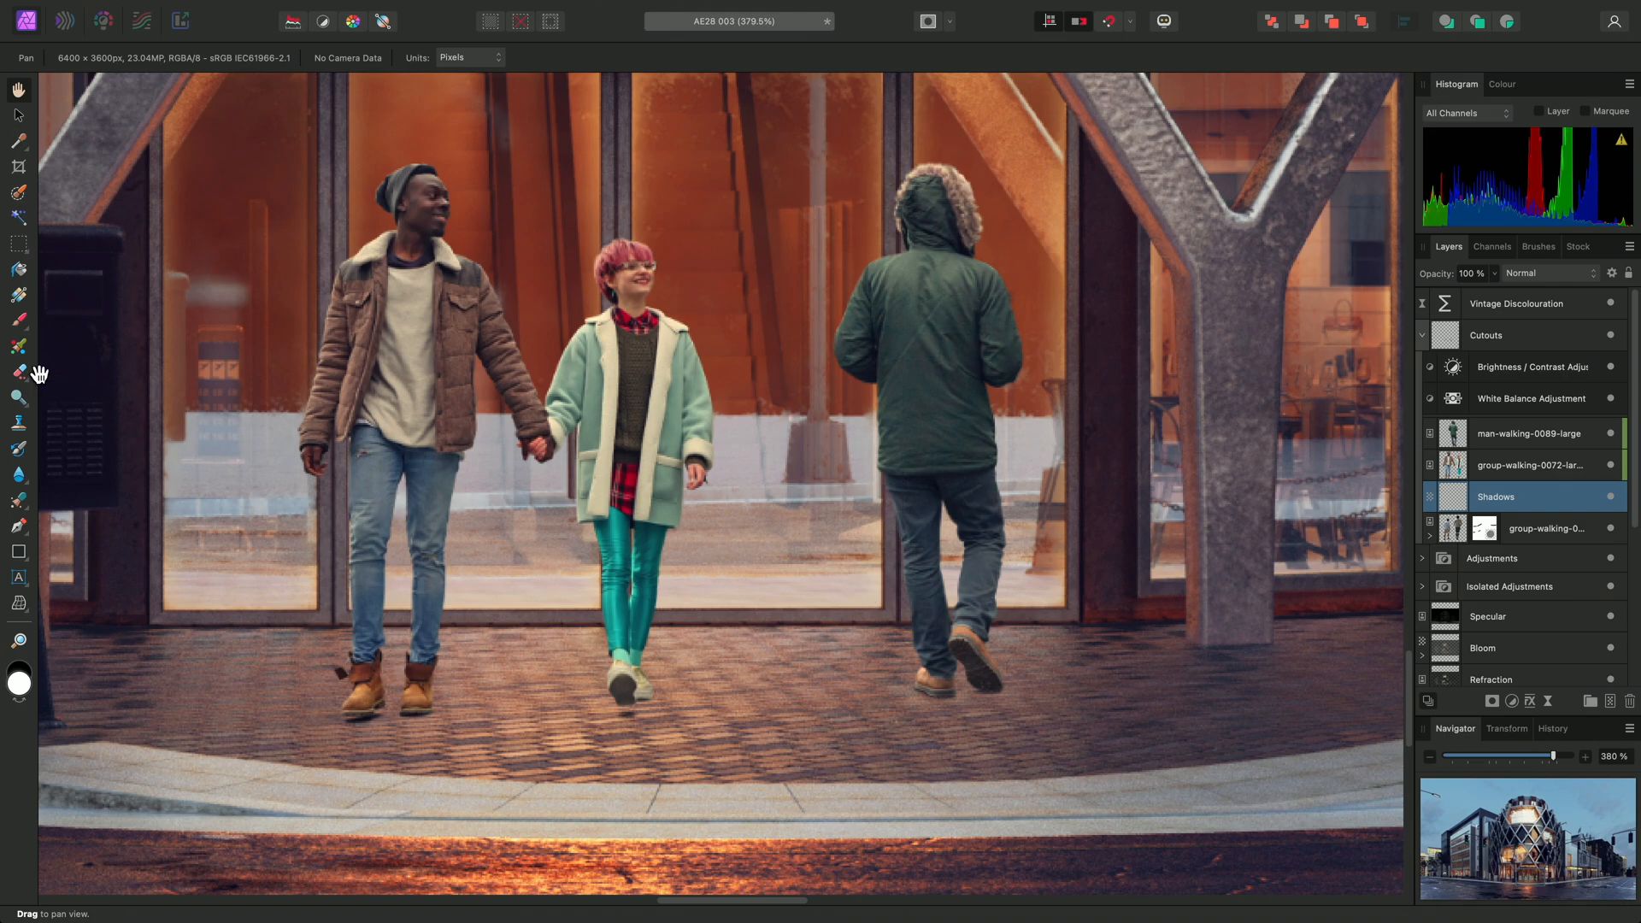
{"action": "mouse_move", "coordinate": [19, 322]}
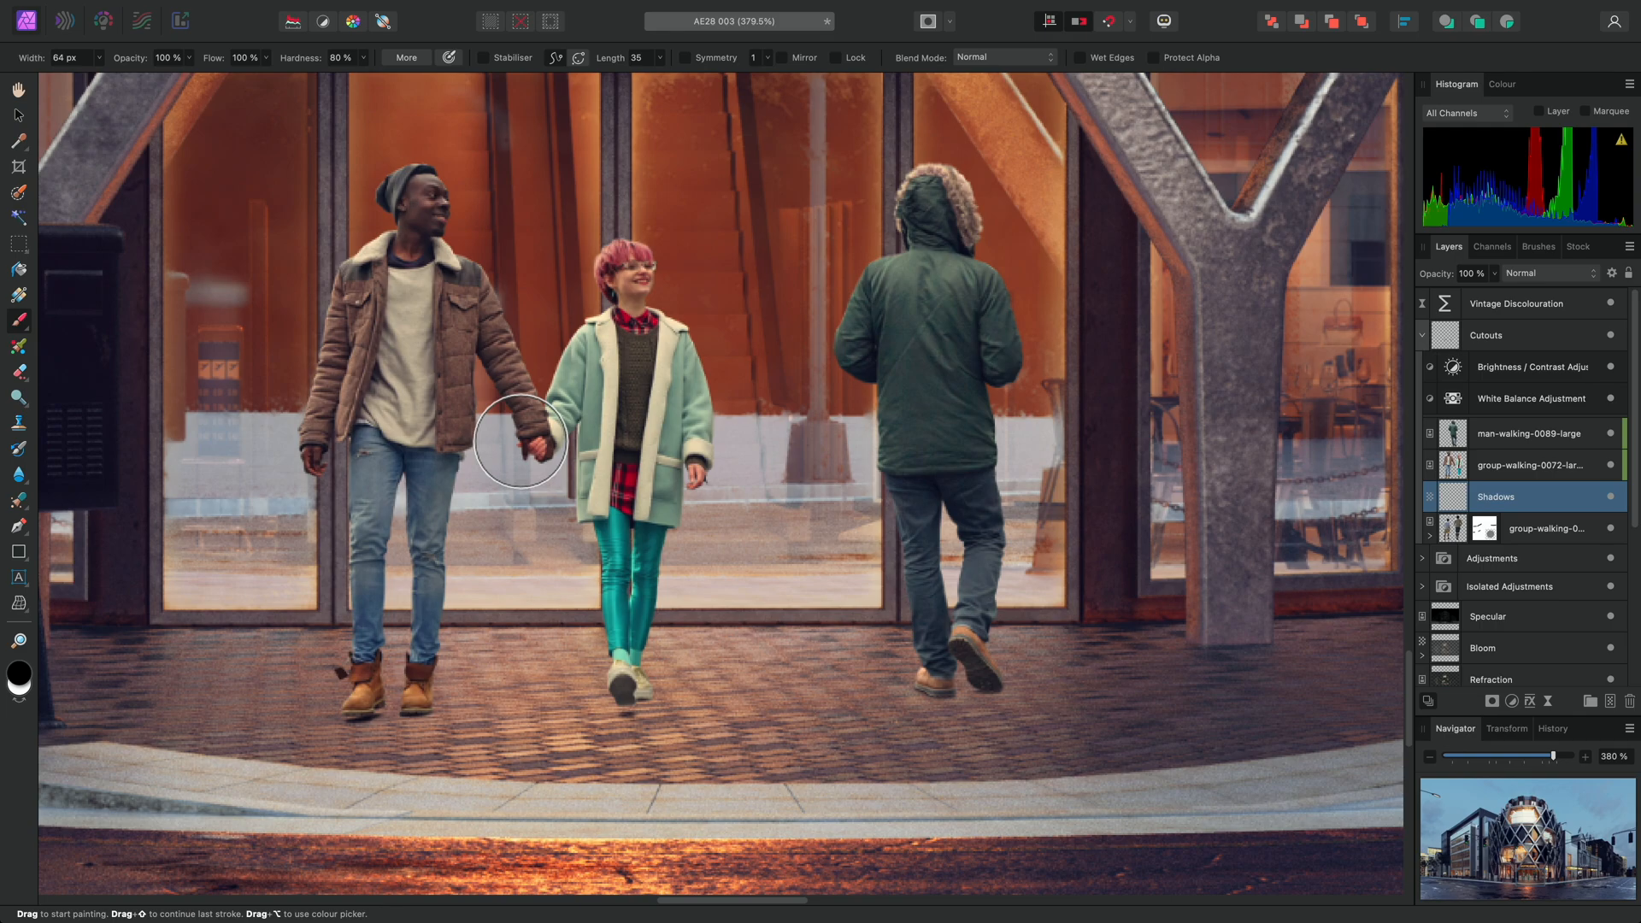
Resize the black brush, zoom in on the man's feet, and make the brush edge fully soft.
{"action": "left_click_drag", "start_coordinate": [520, 439], "coordinate": [892, 588]}
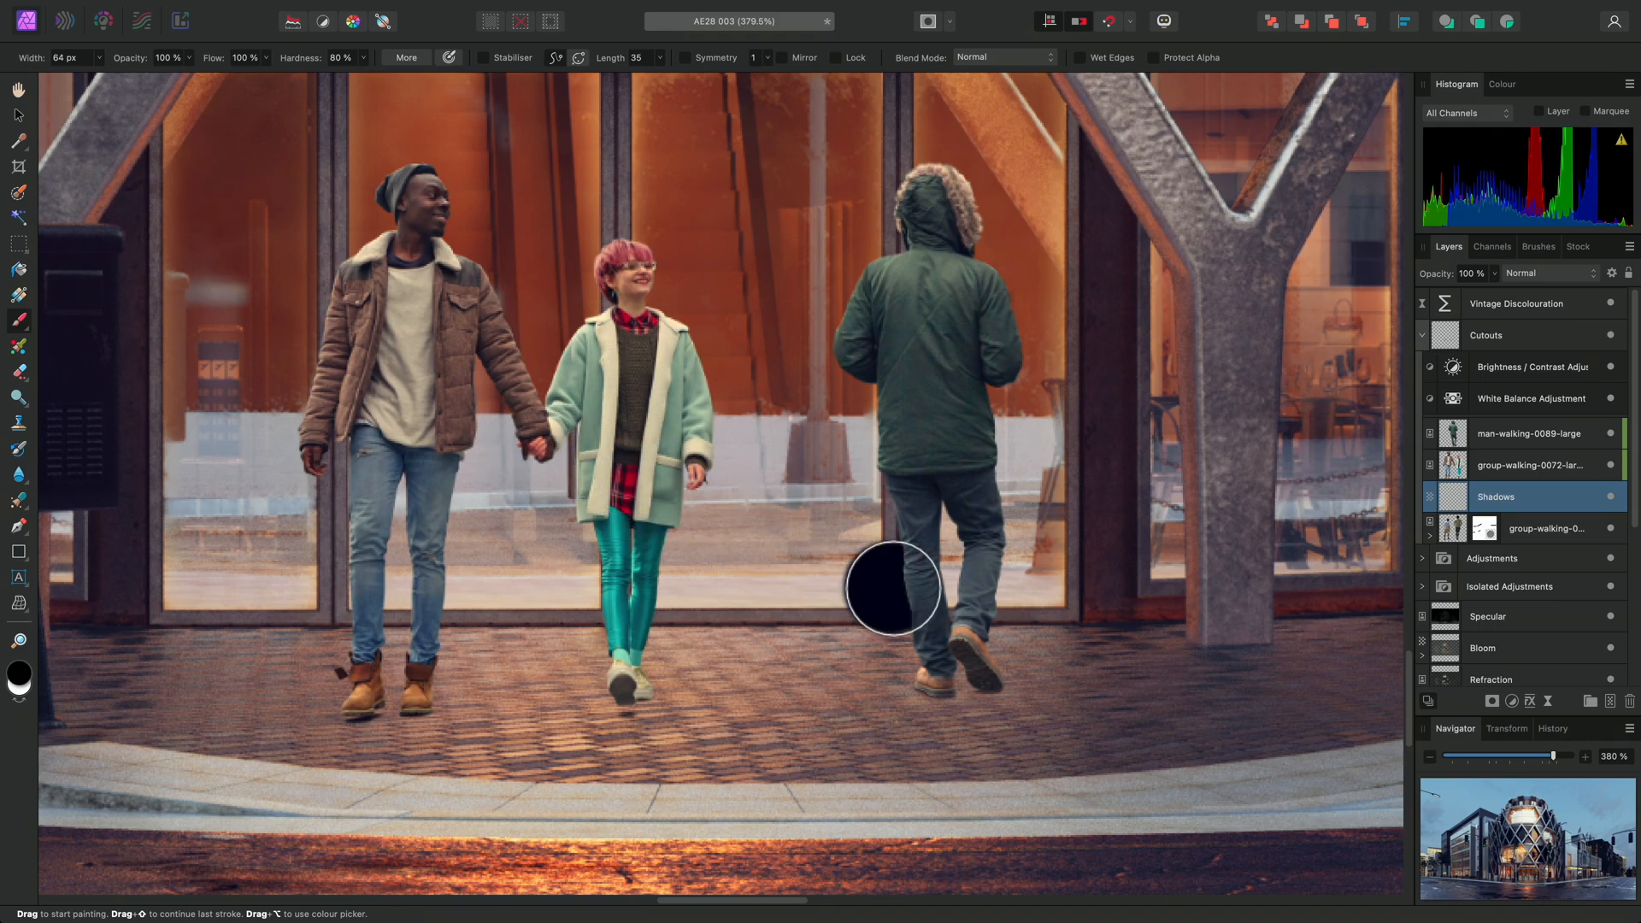
{"action": "key", "text": "option"}
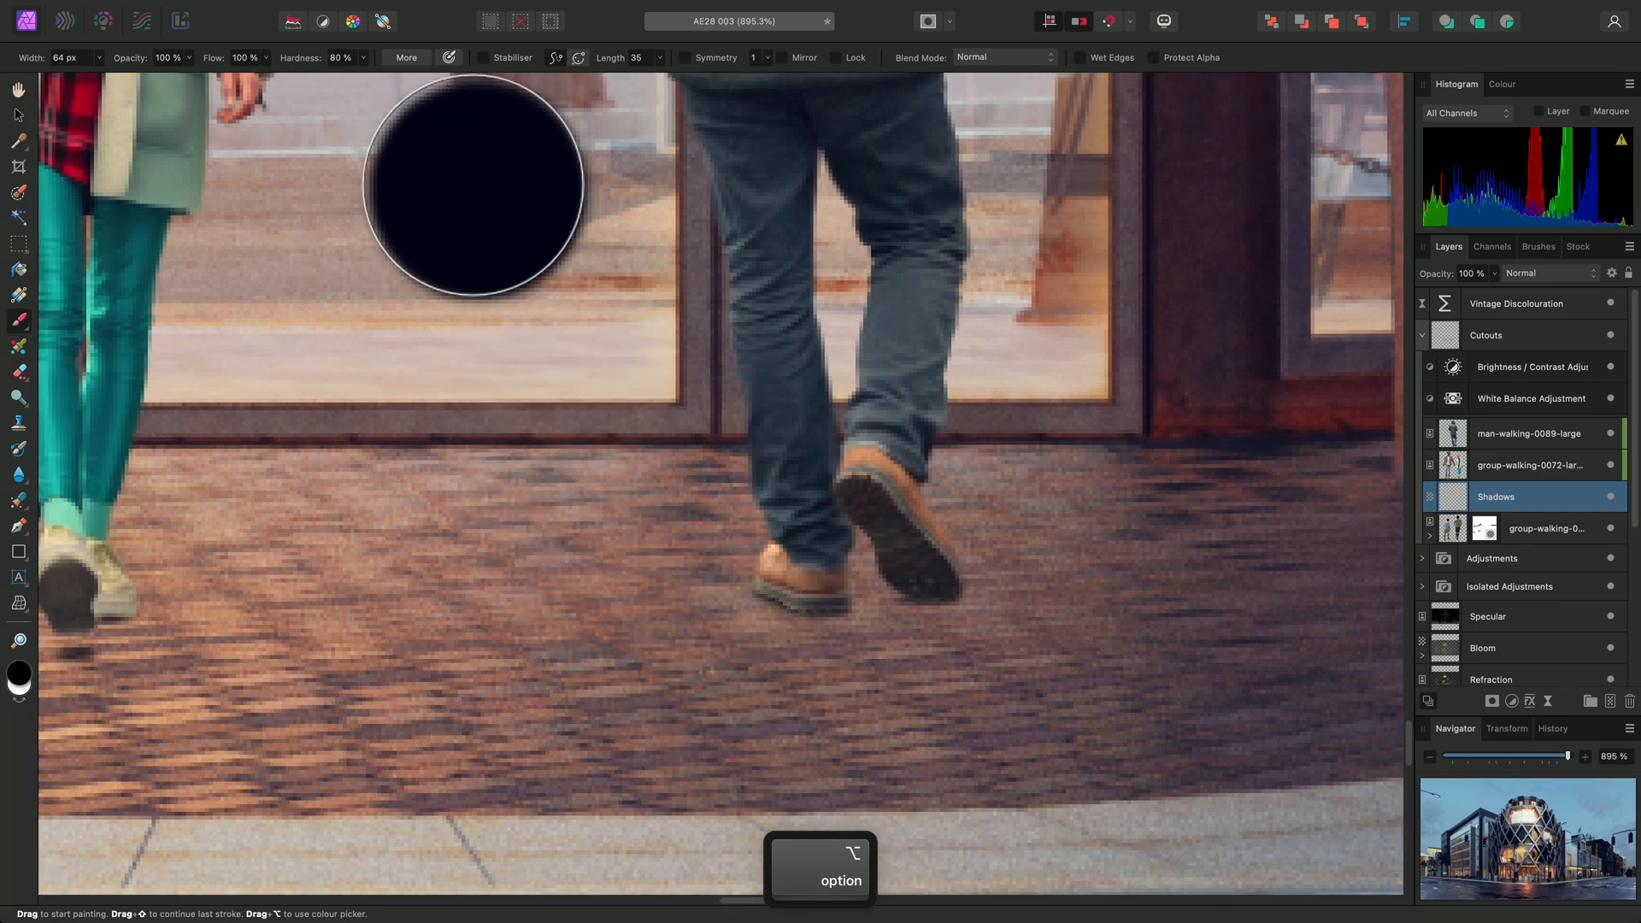
{"action": "mouse_move", "coordinate": [413, 63]}
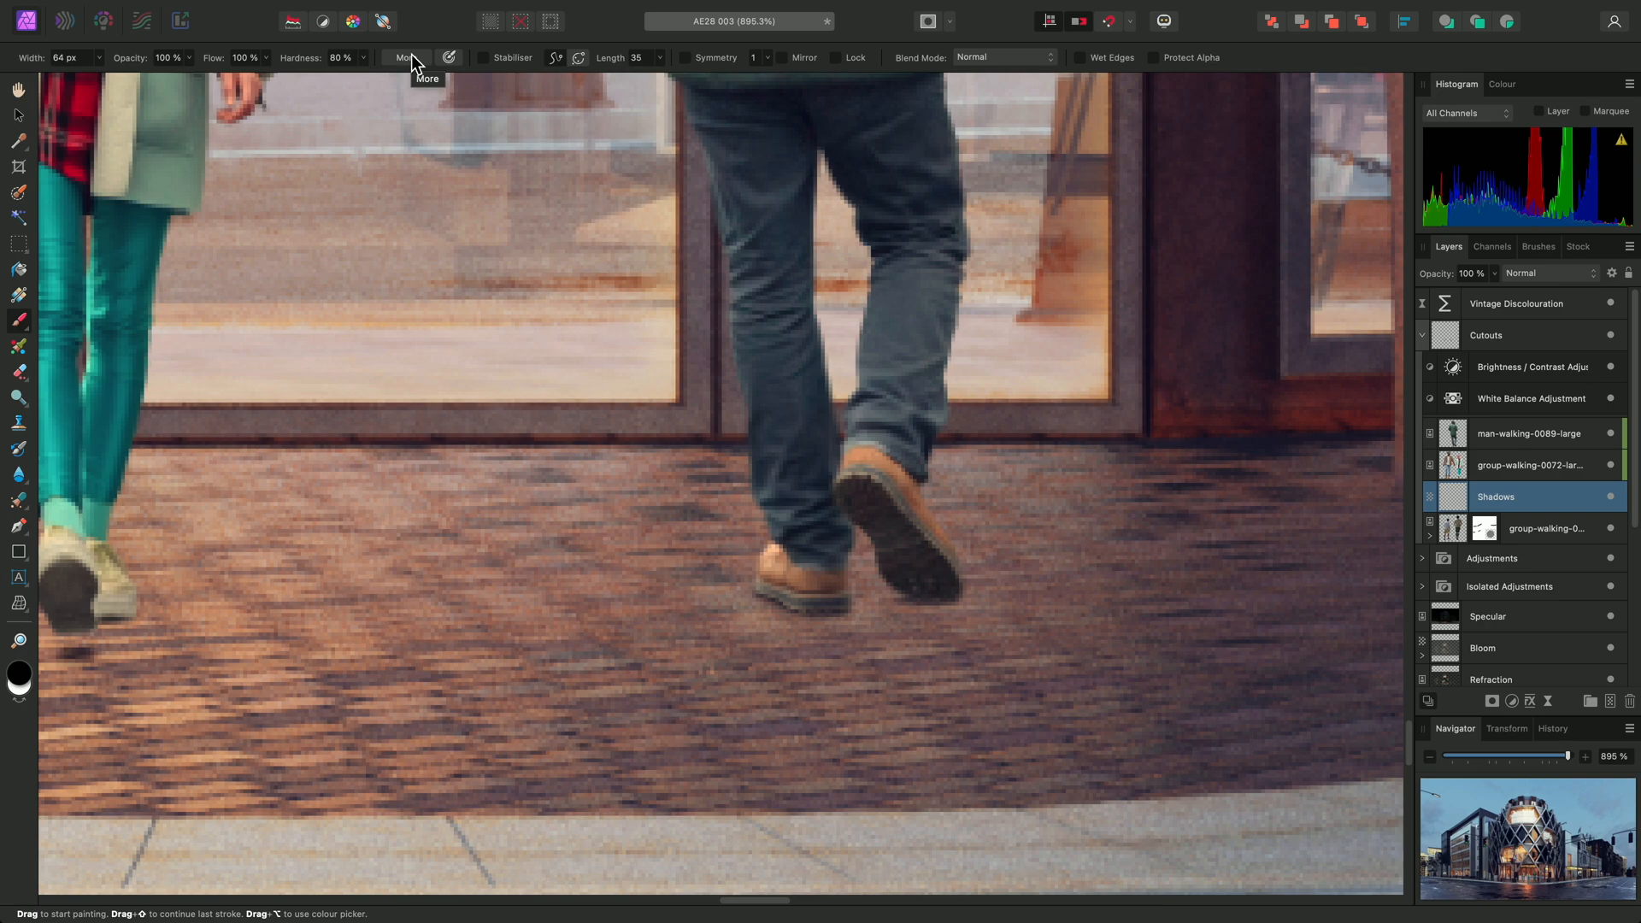
{"action": "mouse_move", "coordinate": [274, 67]}
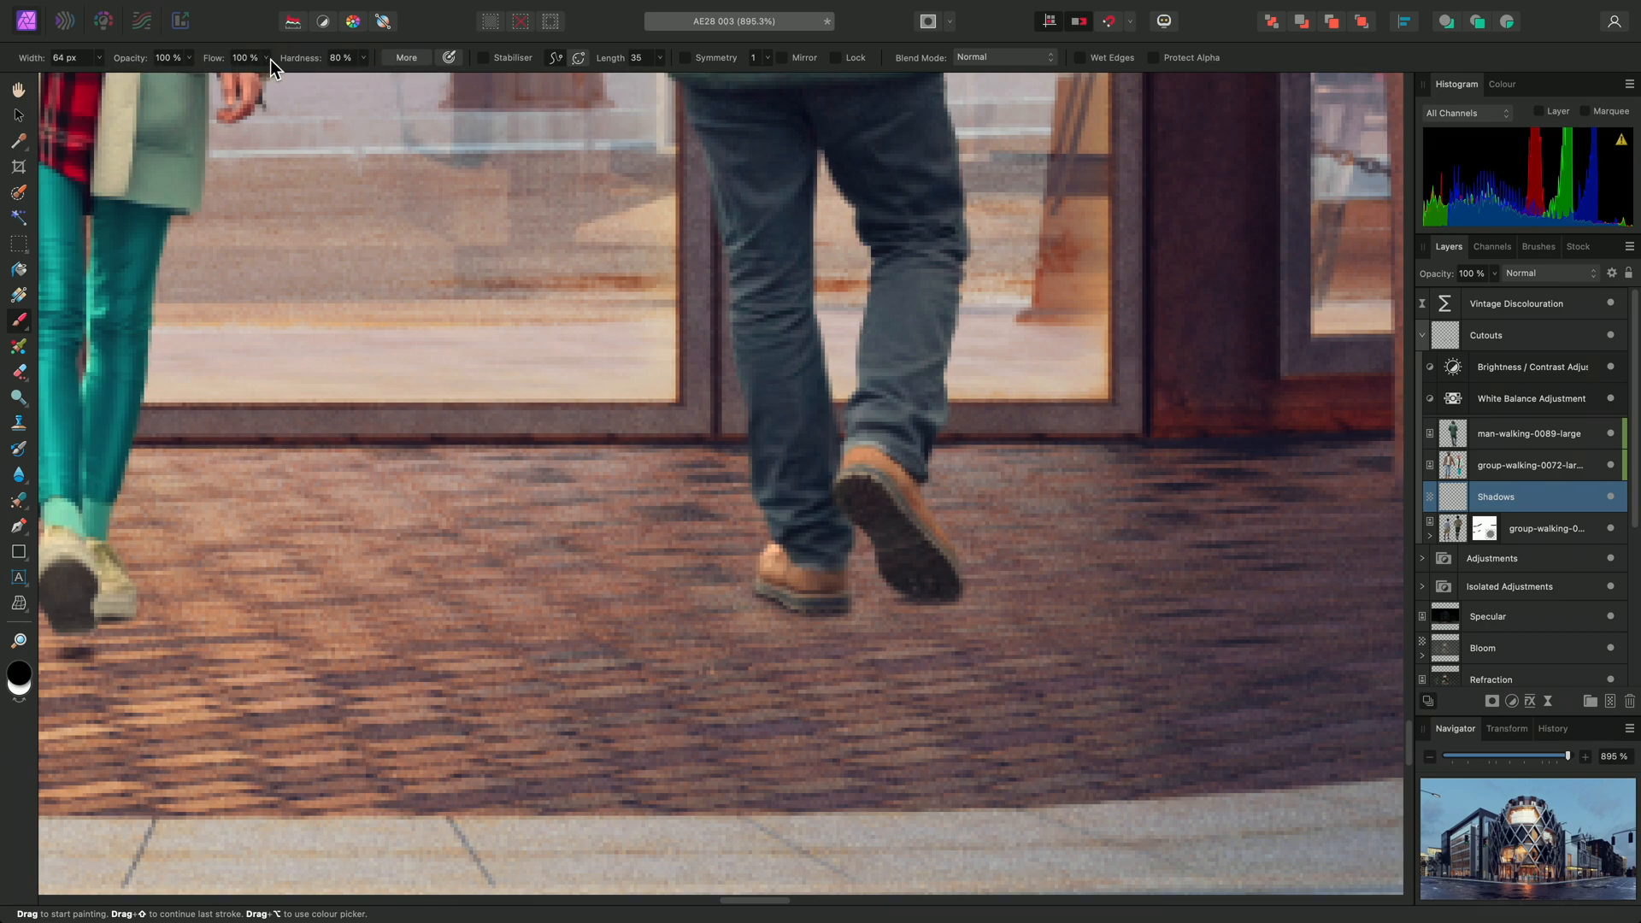
{"action": "left_click", "coordinate": [539, 470]}
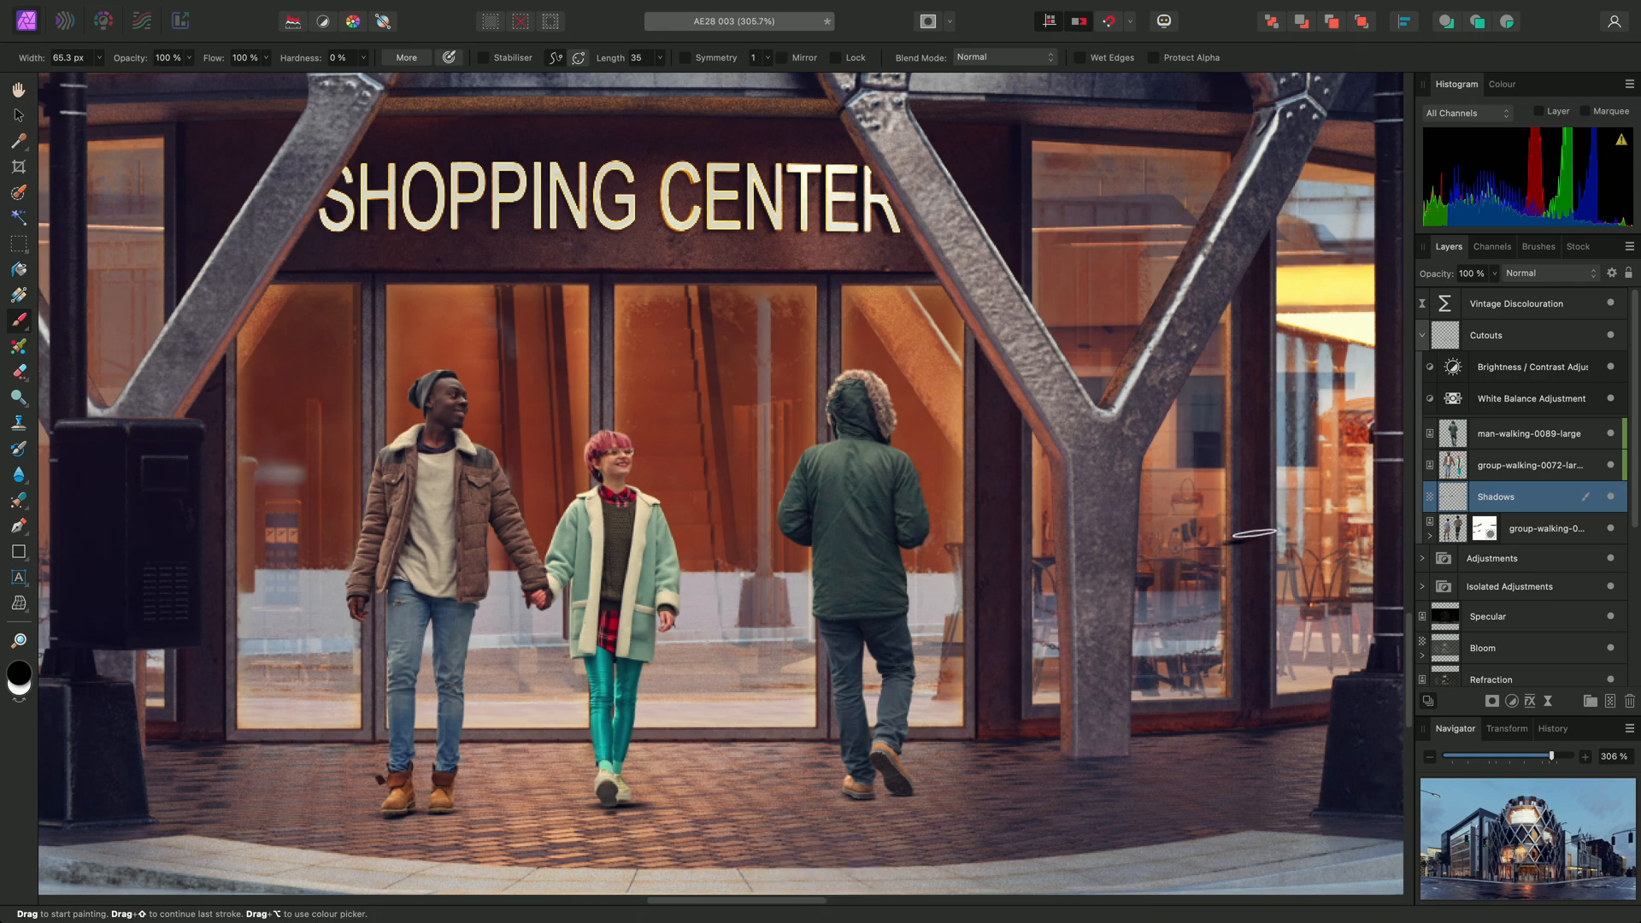
Add a pixel layer above Vintage Discolouration, blending as Overlay at 30% opacity.
{"action": "left_click", "coordinate": [1516, 303]}
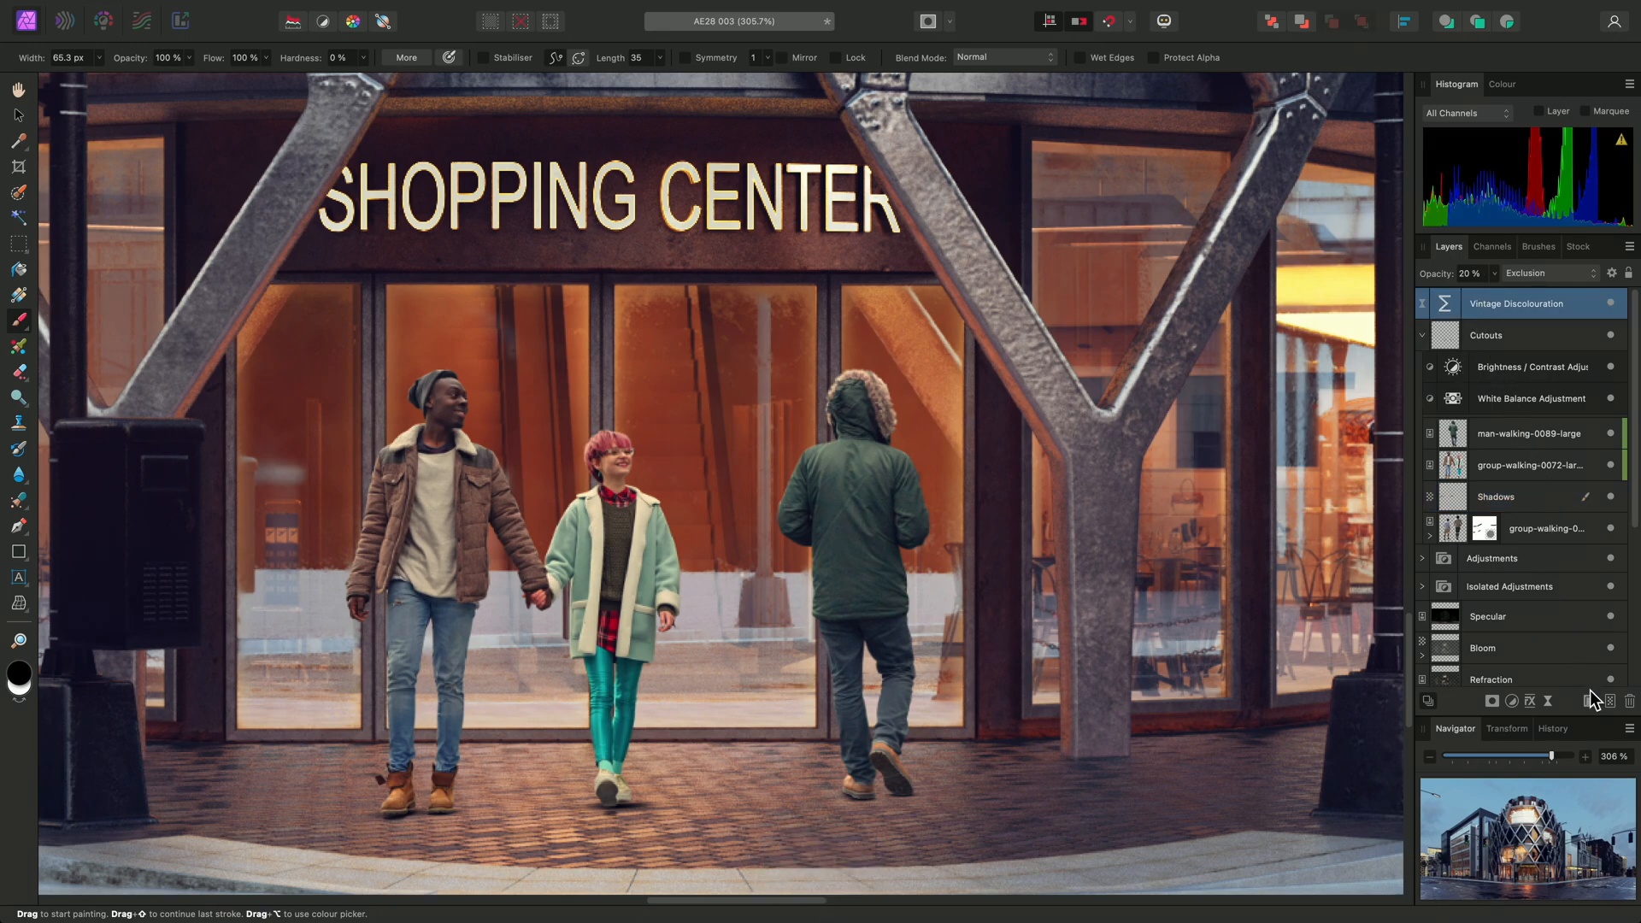
{"action": "left_click", "coordinate": [1609, 701]}
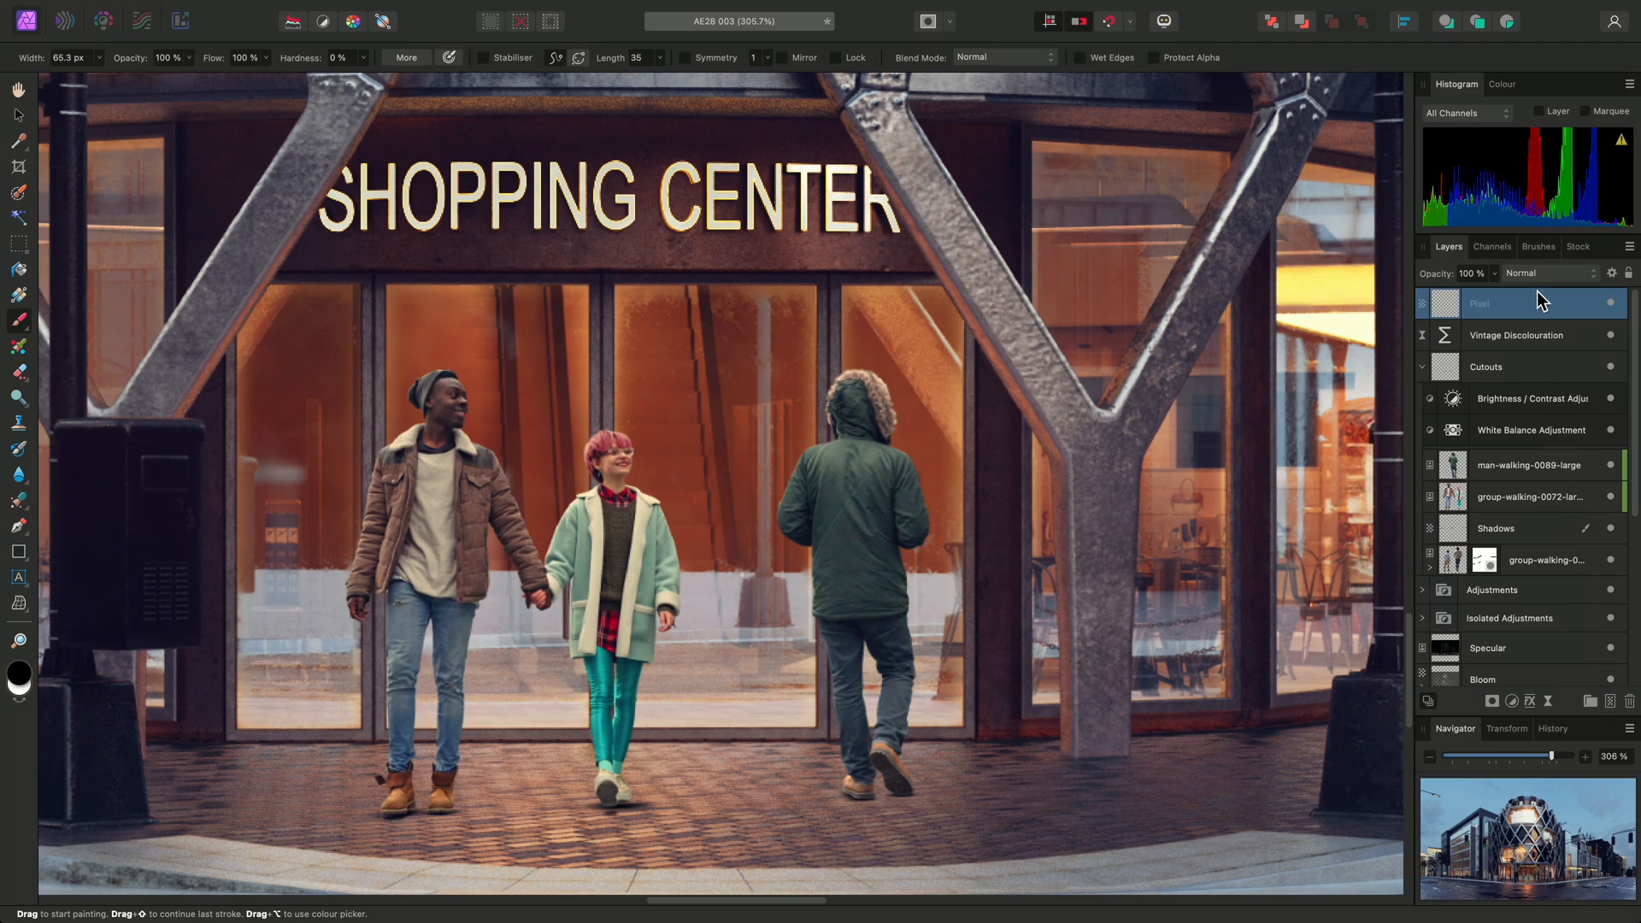
{"action": "left_click", "coordinate": [1550, 273]}
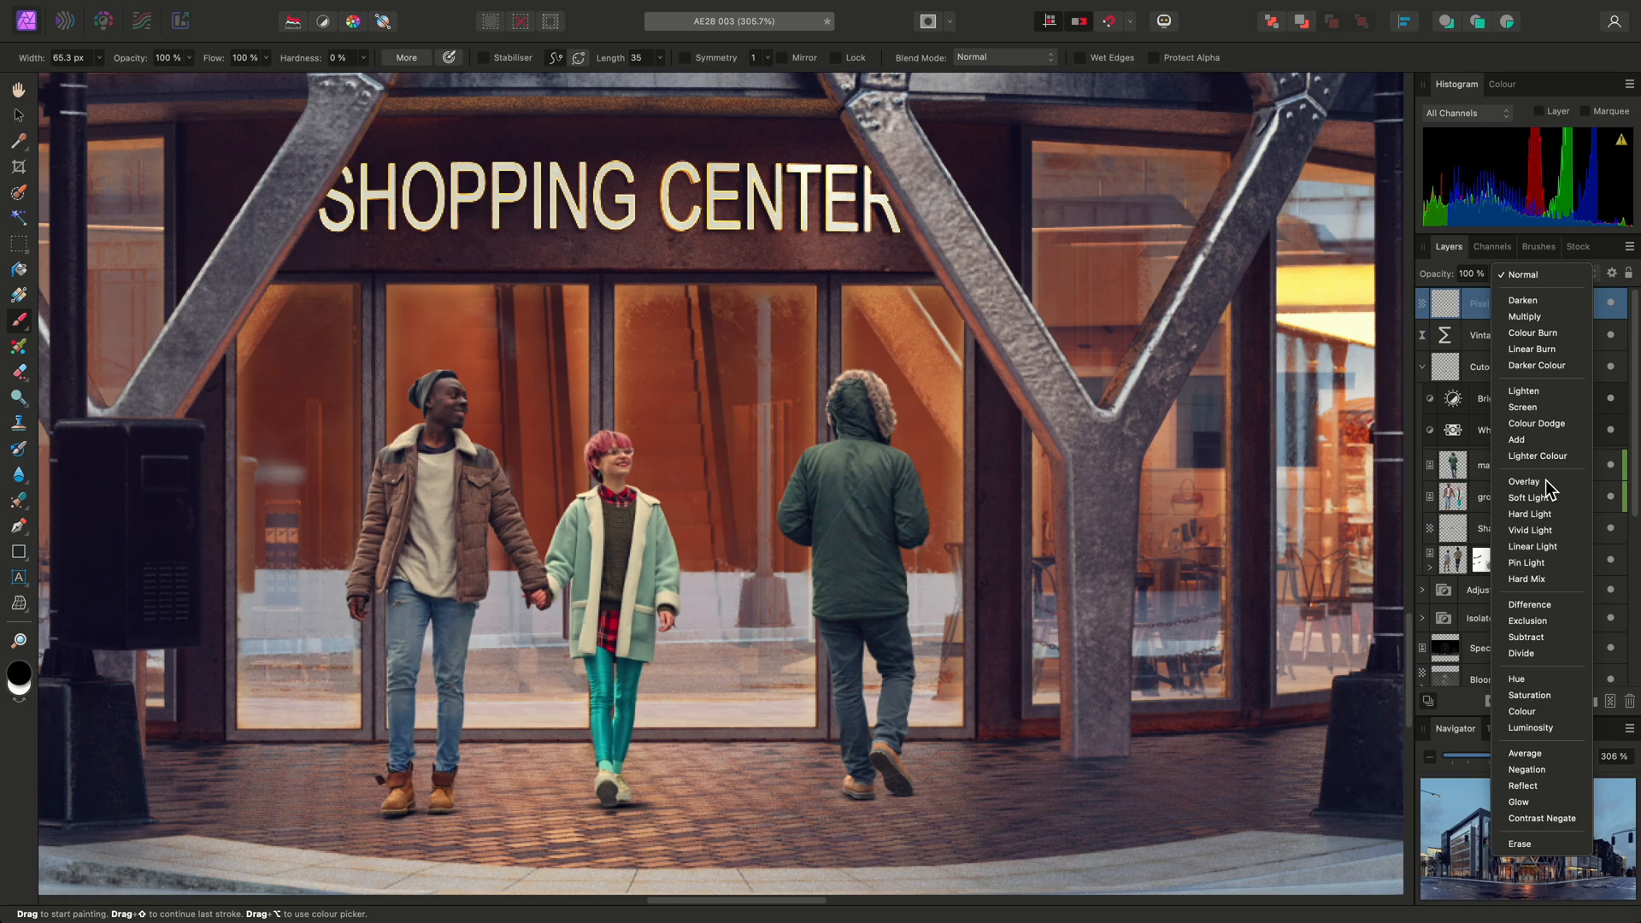
{"action": "left_click", "coordinate": [1524, 481]}
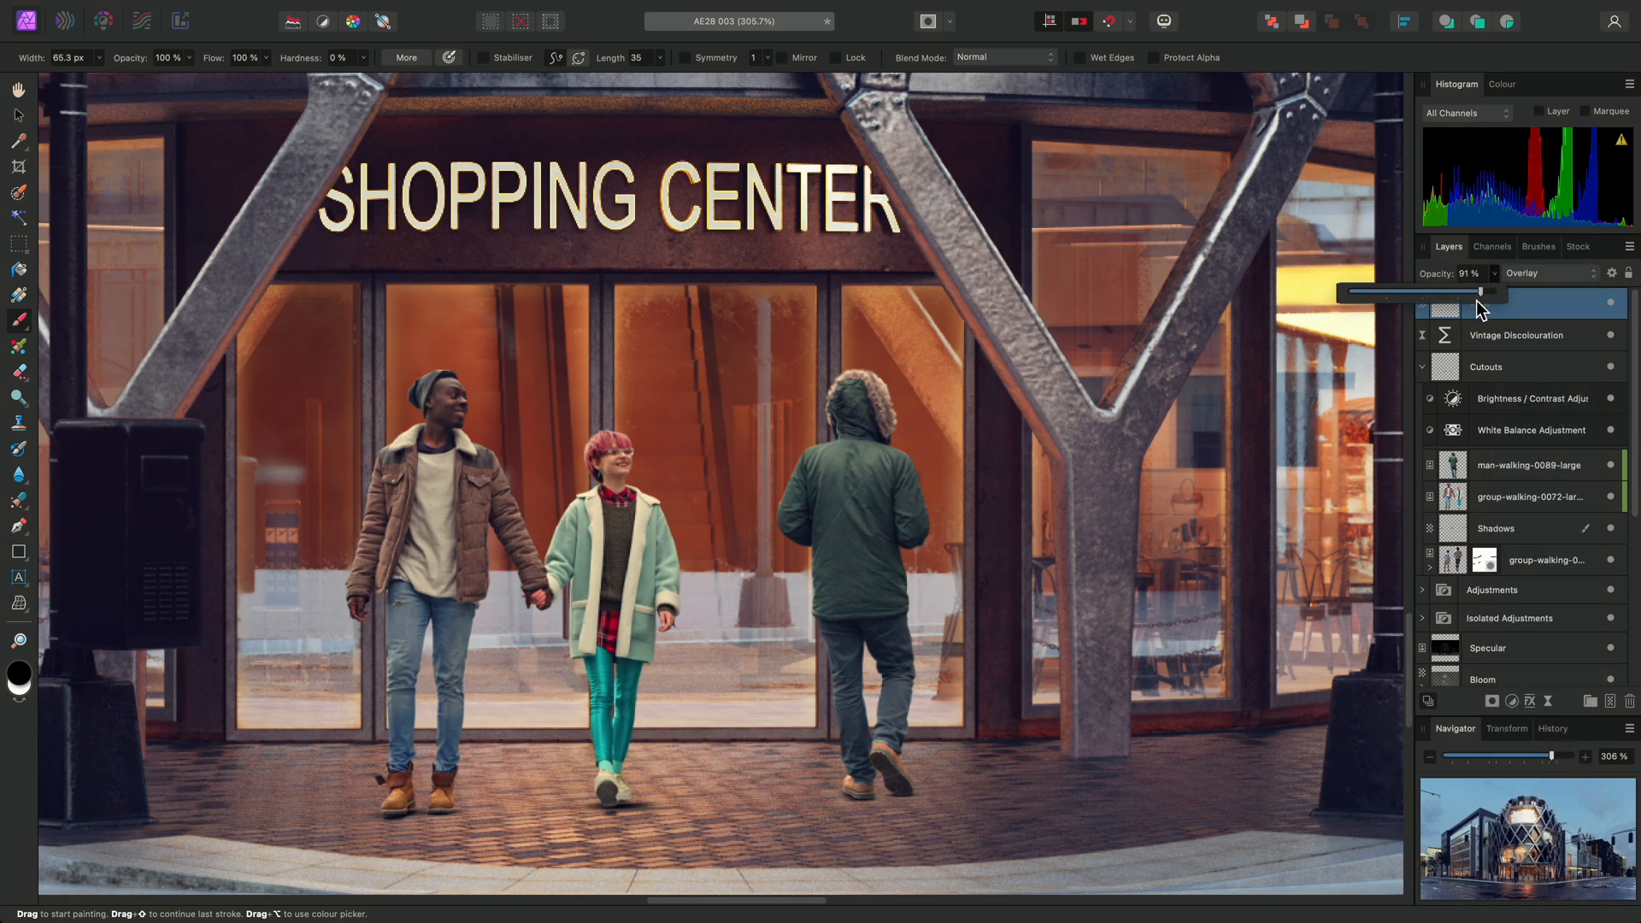
{"action": "left_click_drag", "start_coordinate": [1483, 292], "coordinate": [1393, 292]}
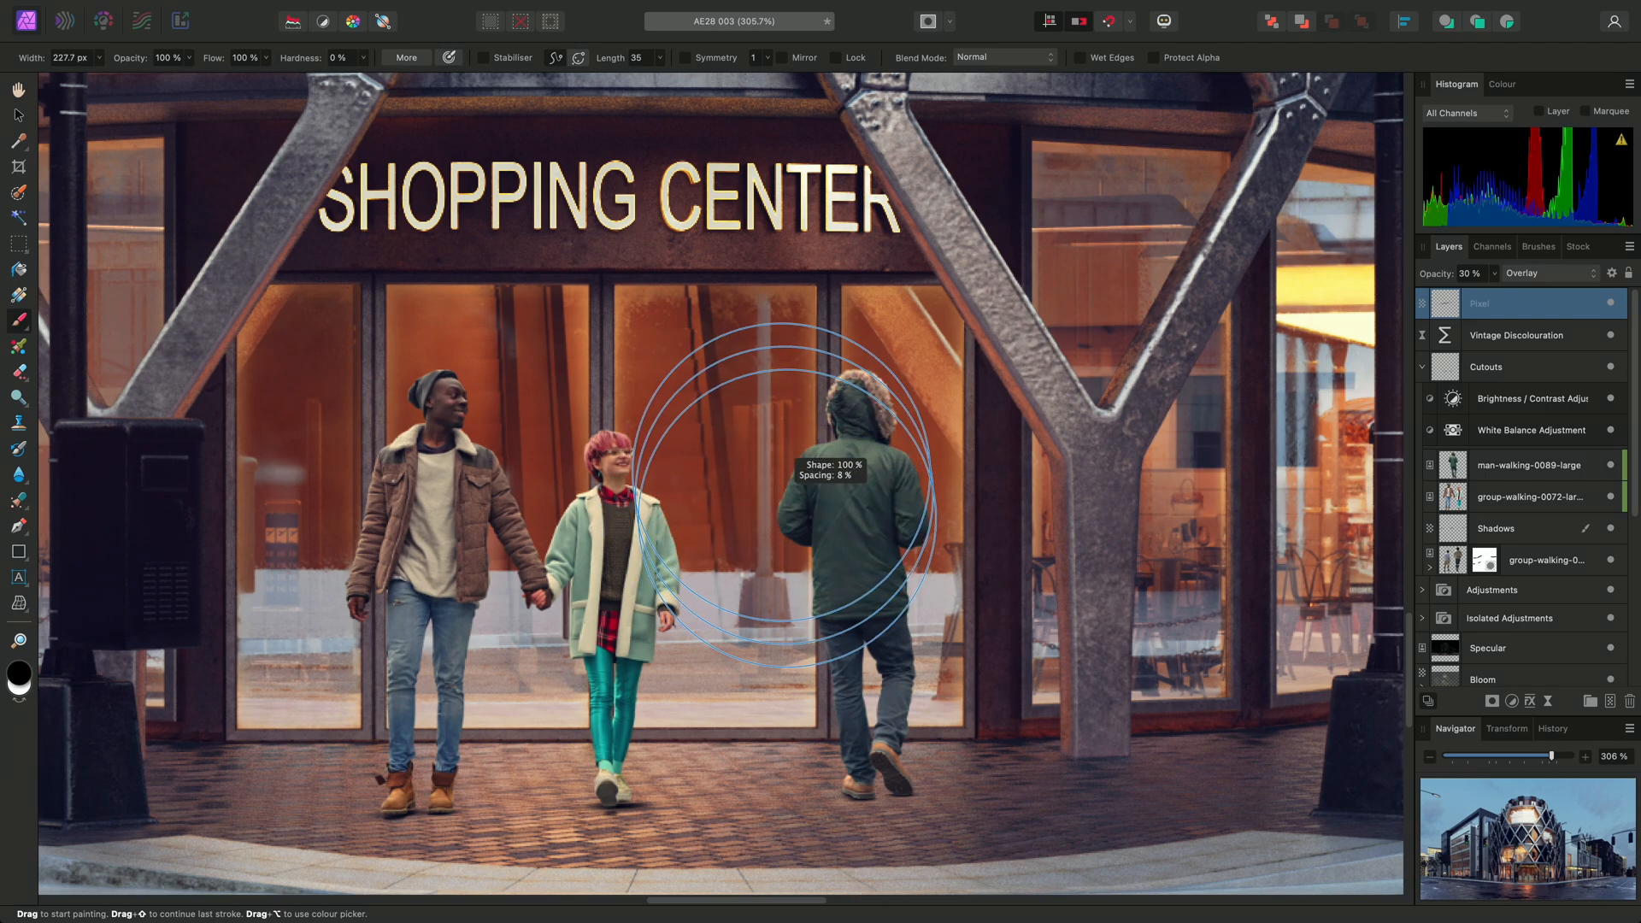
Swap the brush colour from black to white for painting on the Overlay layer.
{"action": "key", "text": "alt"}
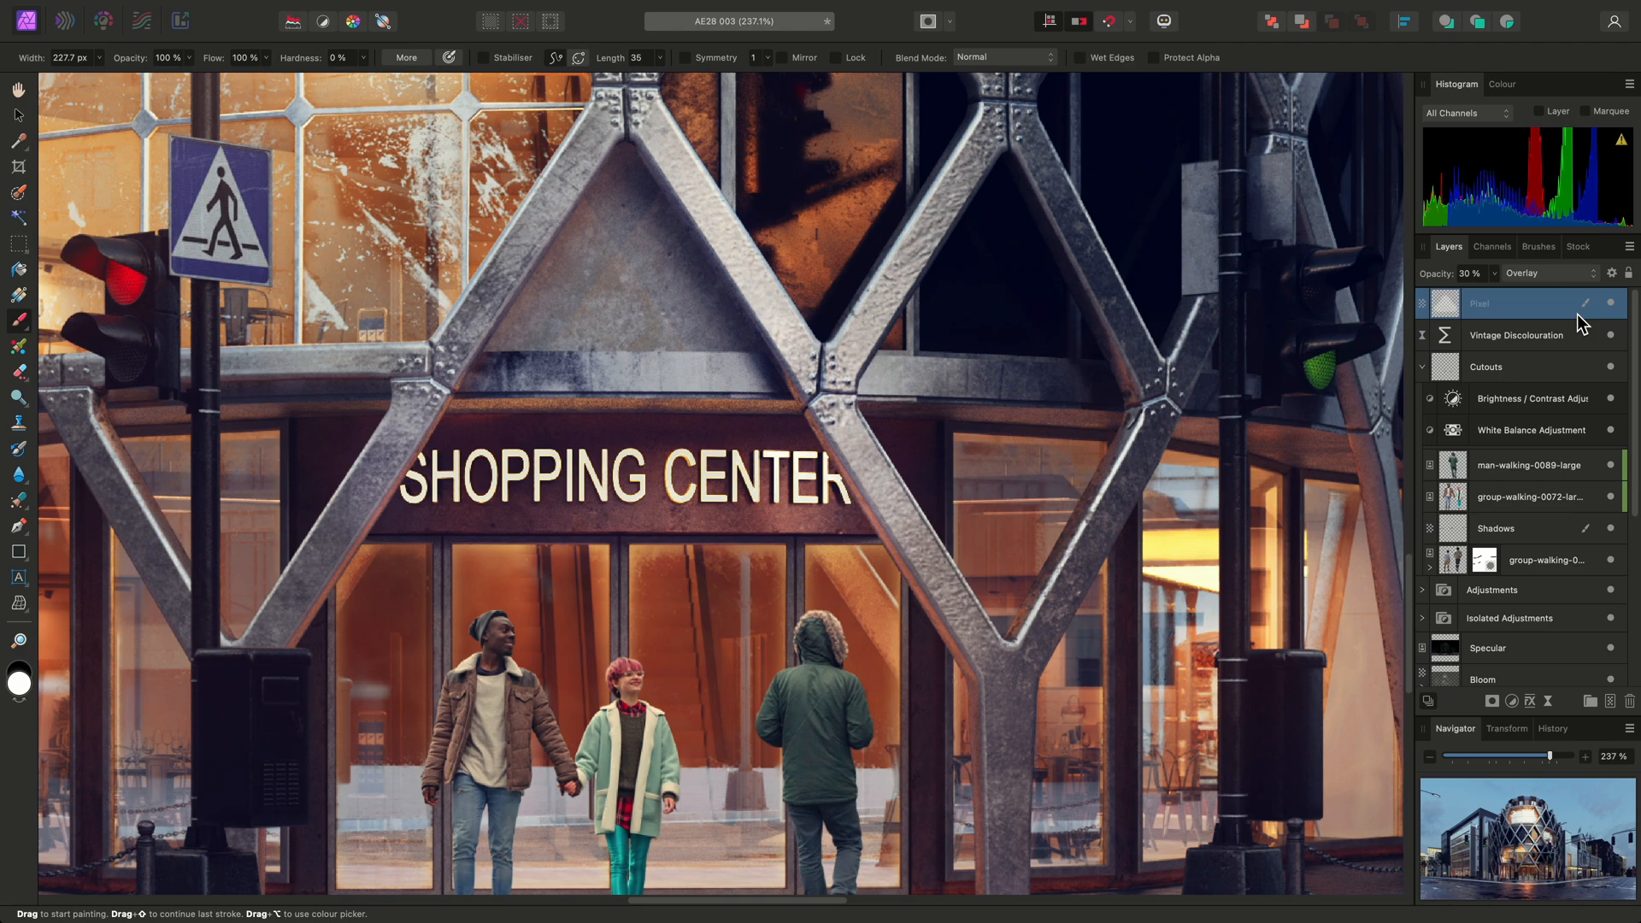
{"action": "mouse_move", "coordinate": [1587, 539]}
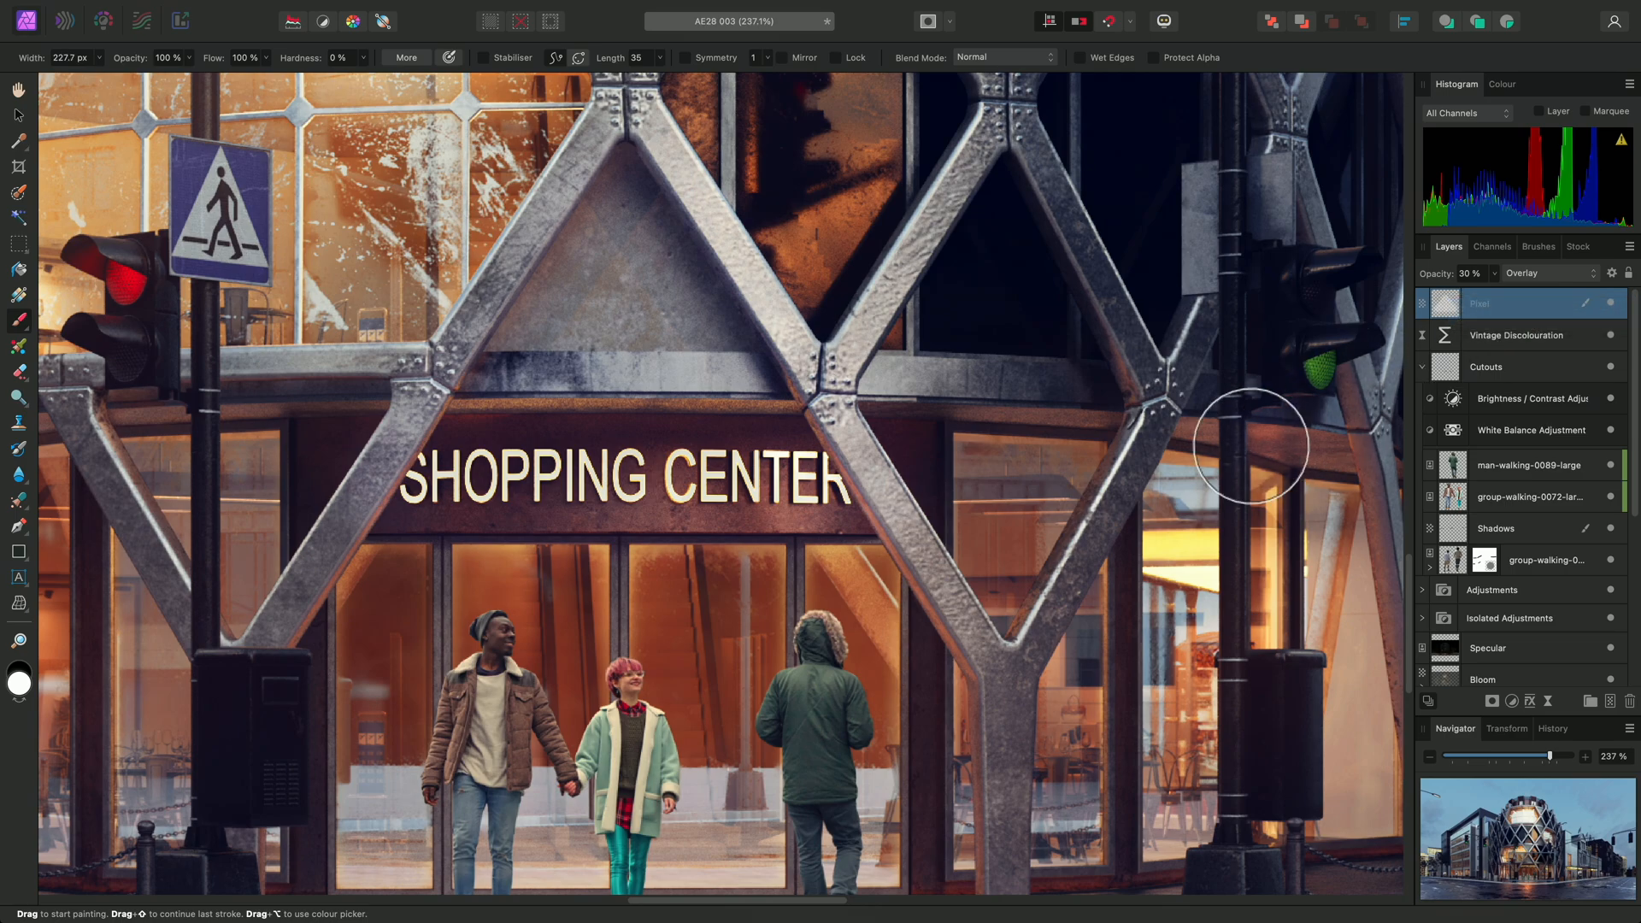
{"action": "mouse_move", "coordinate": [1028, 569]}
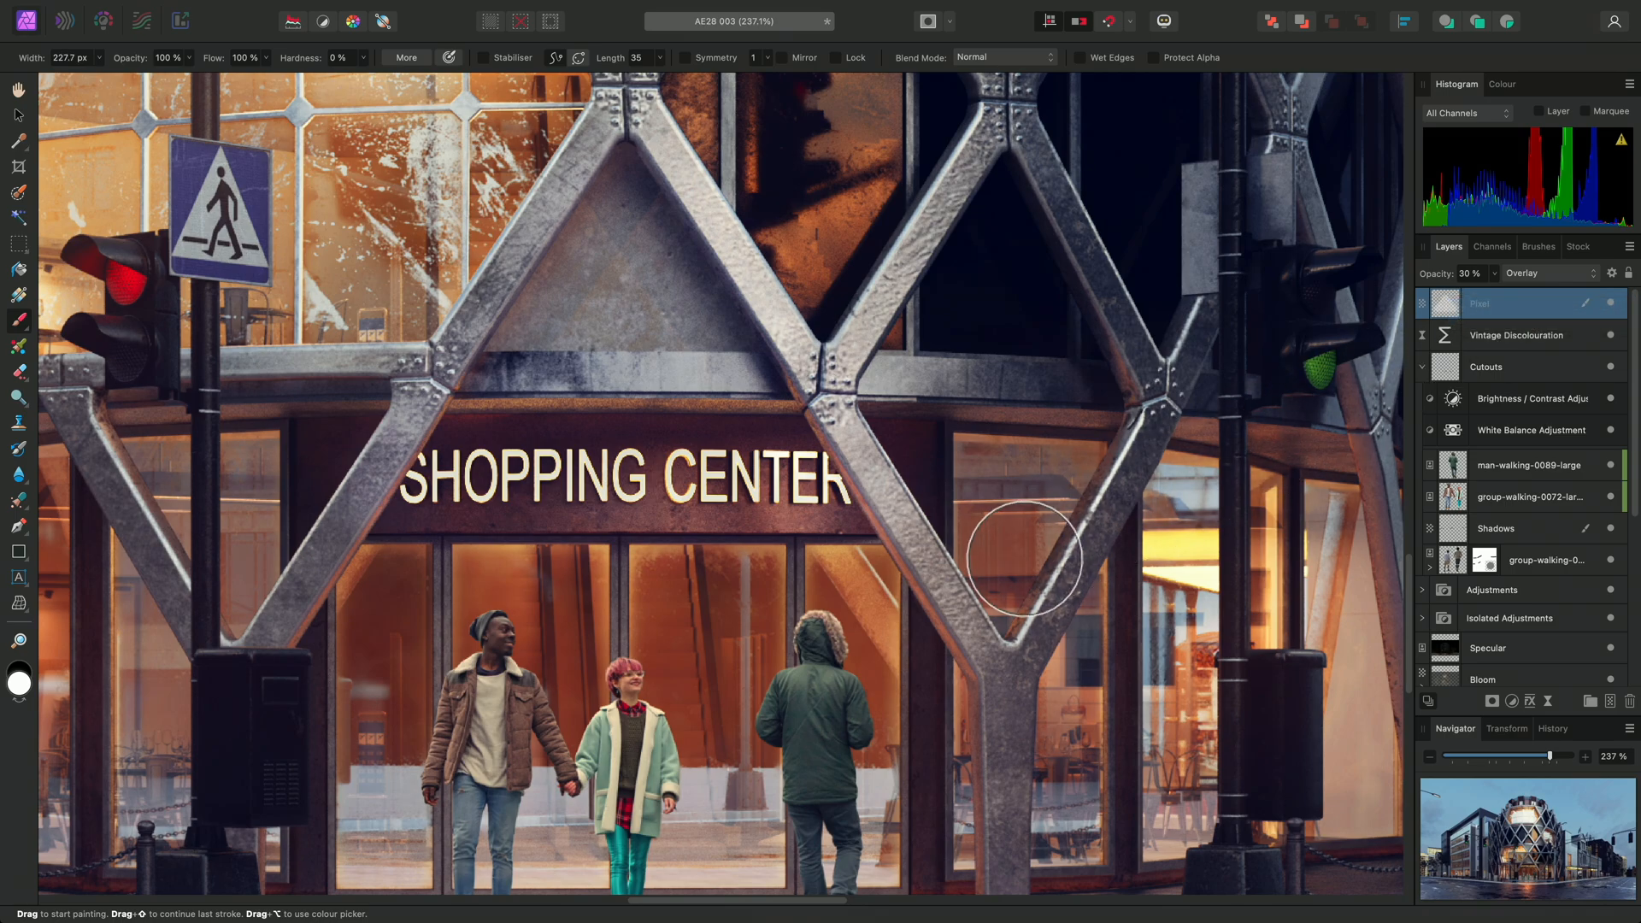